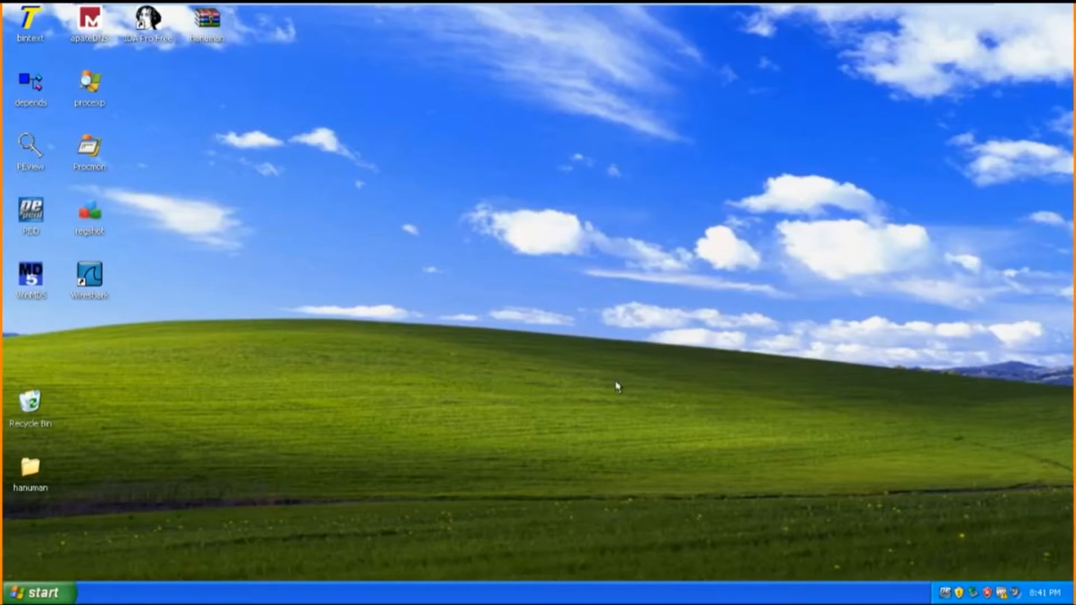
pyautogui.moveTo(524, 334)
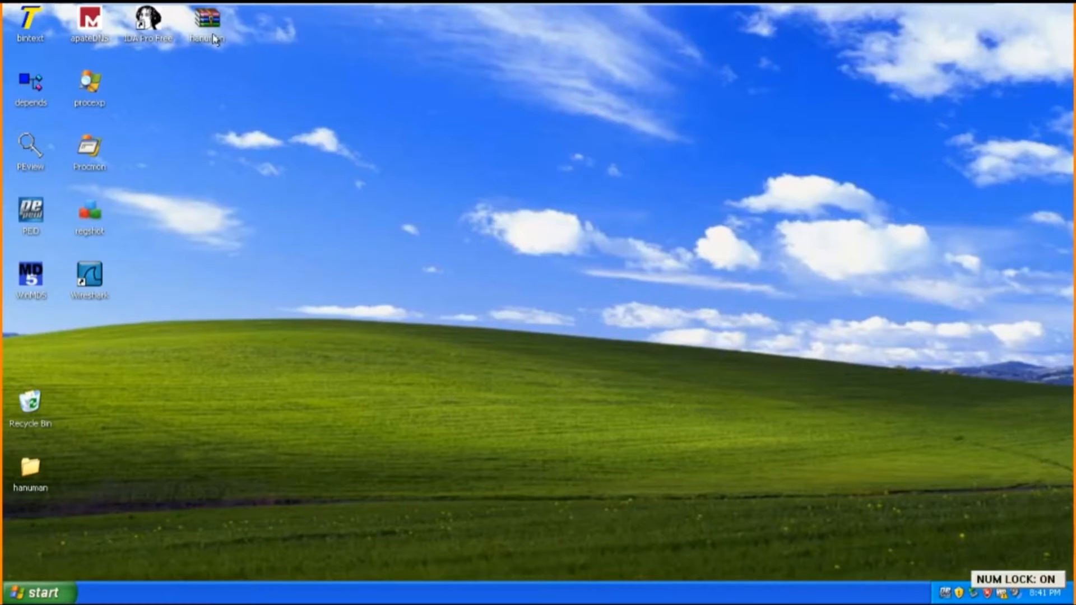
# Step: Extract Hanuman.exe from hanuman.zip to Desktop\hanuman with the password, then enter the folder
pyautogui.click(208, 24)
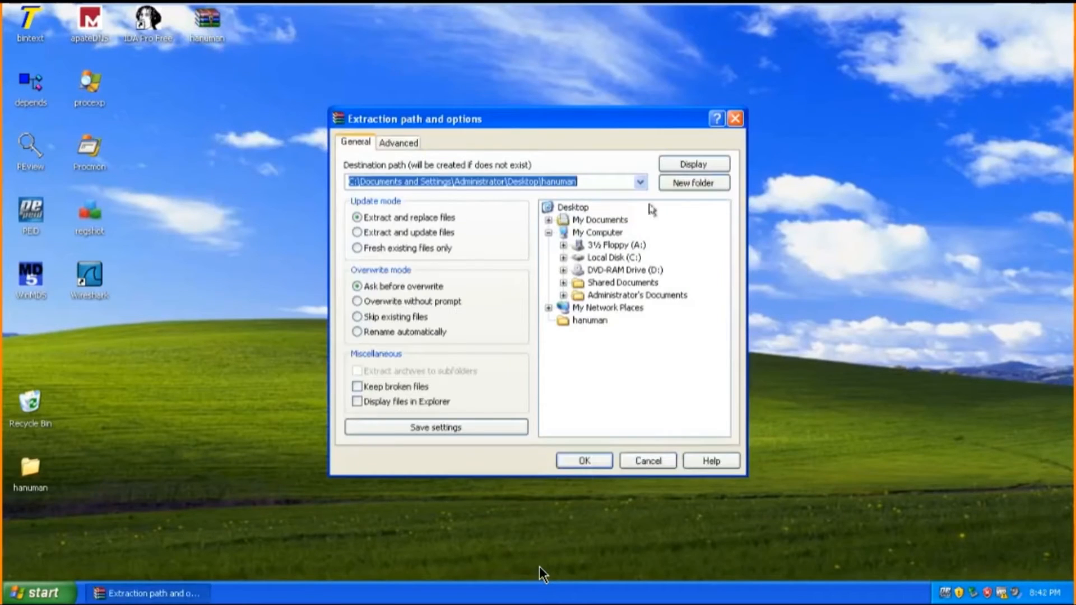
pyautogui.click(583, 460)
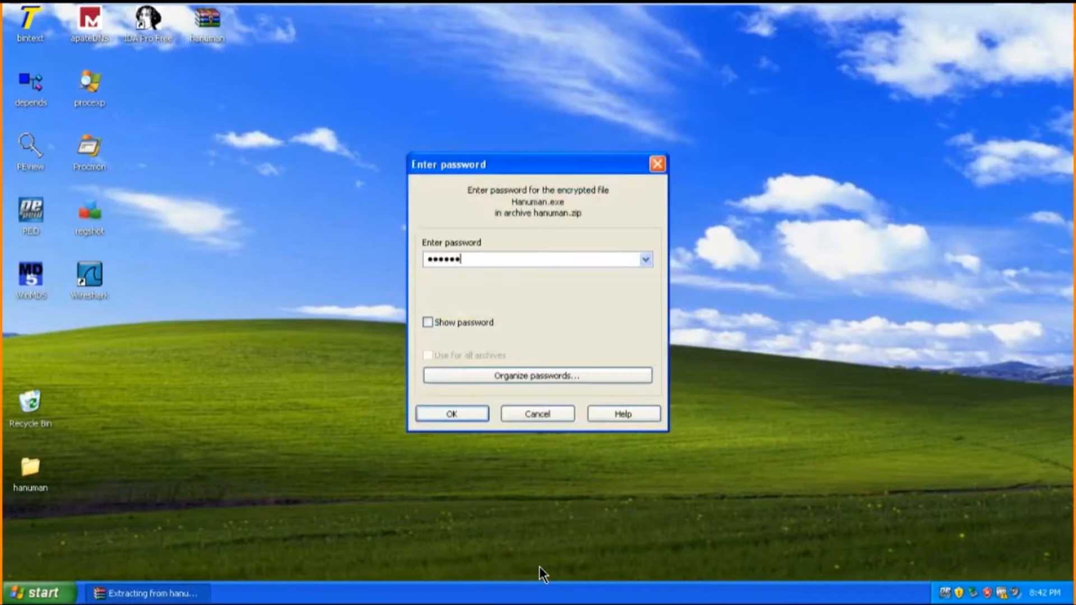
pyautogui.click(450, 414)
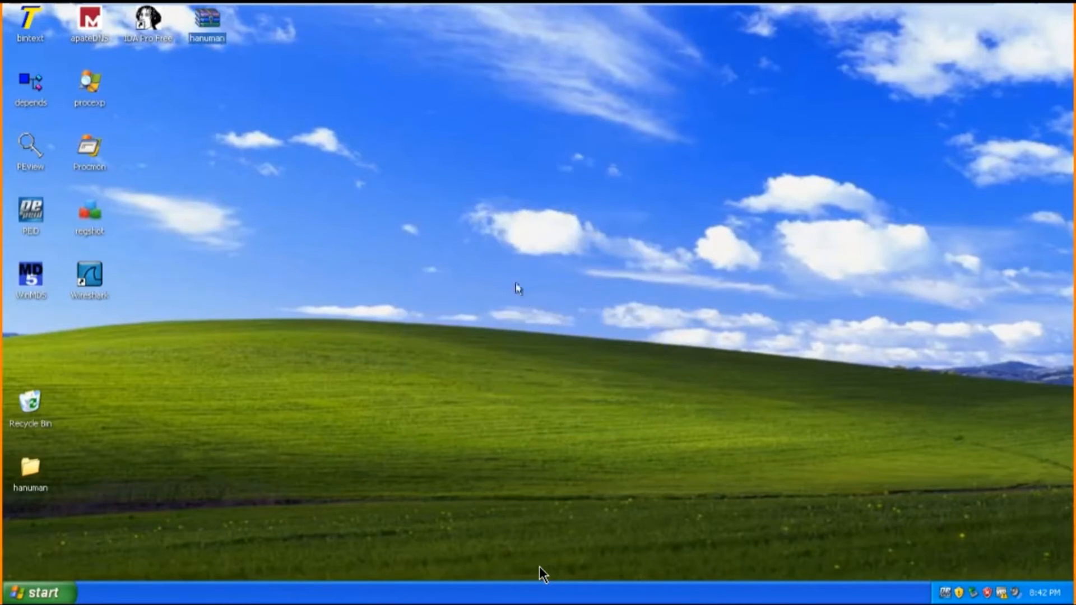
pyautogui.moveTo(4, 443)
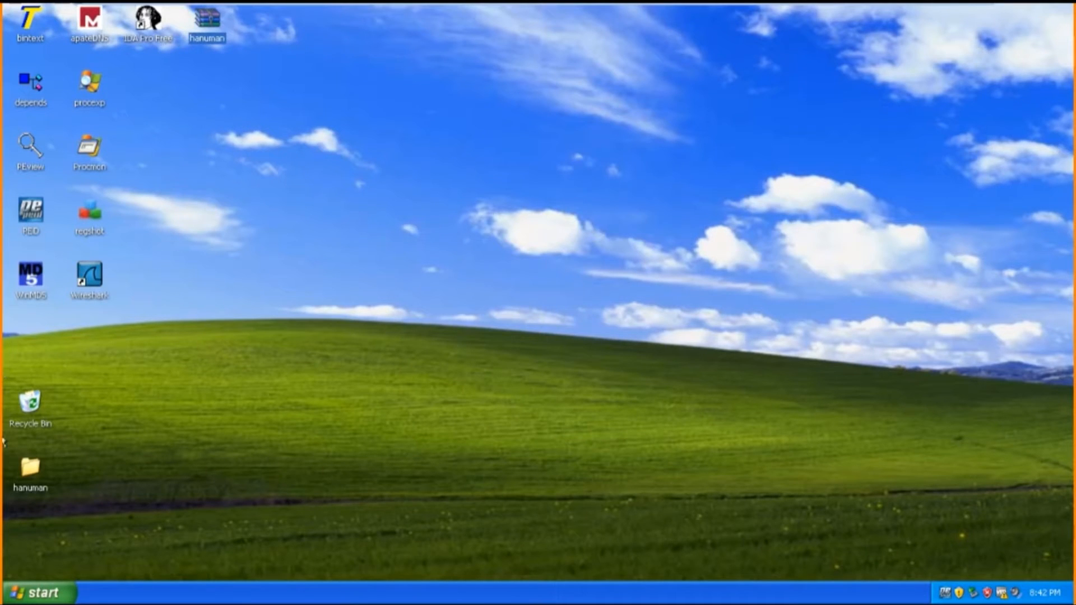
pyautogui.doubleClick(29, 470)
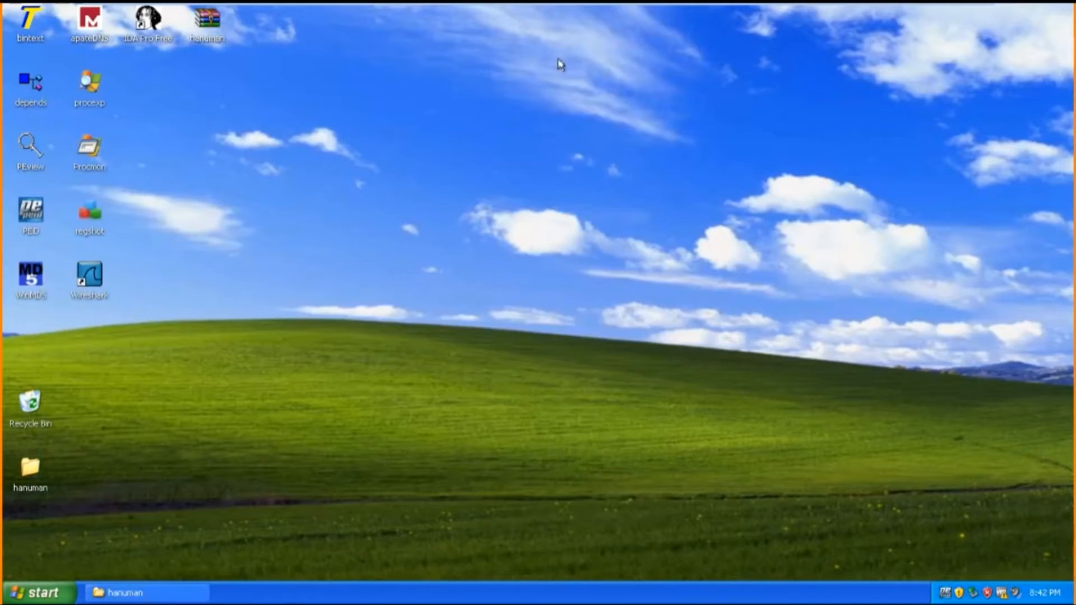
# Step: Hash Hanuman.exe in WinMD5 (e4b5eb7b6a1da9d7002d9e568bee87f2, 10272 bytes), then minimize WinMD5
pyautogui.click(31, 278)
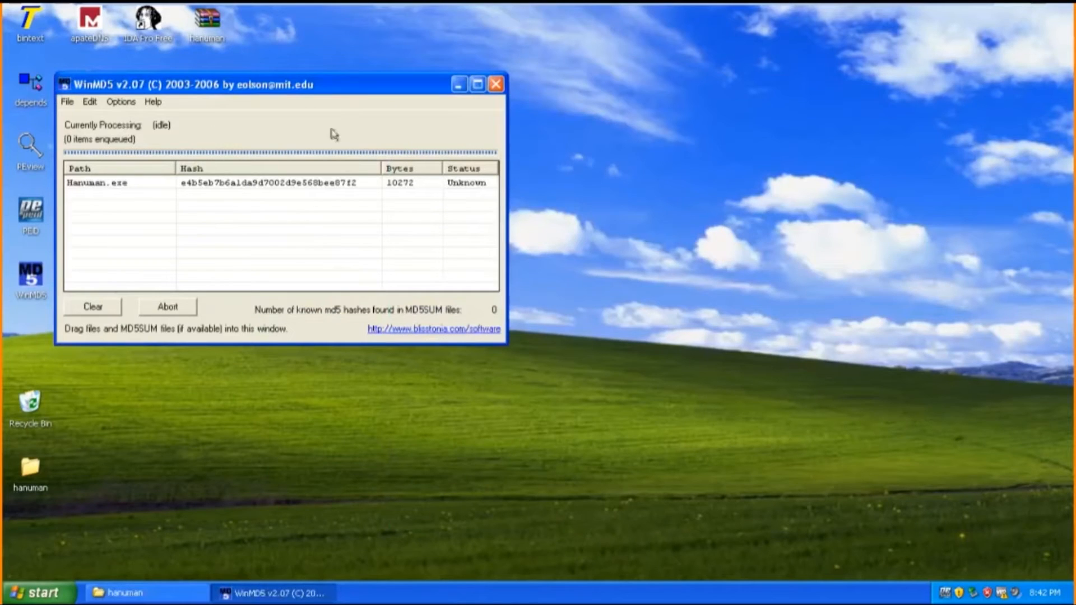
pyautogui.press('numlock')
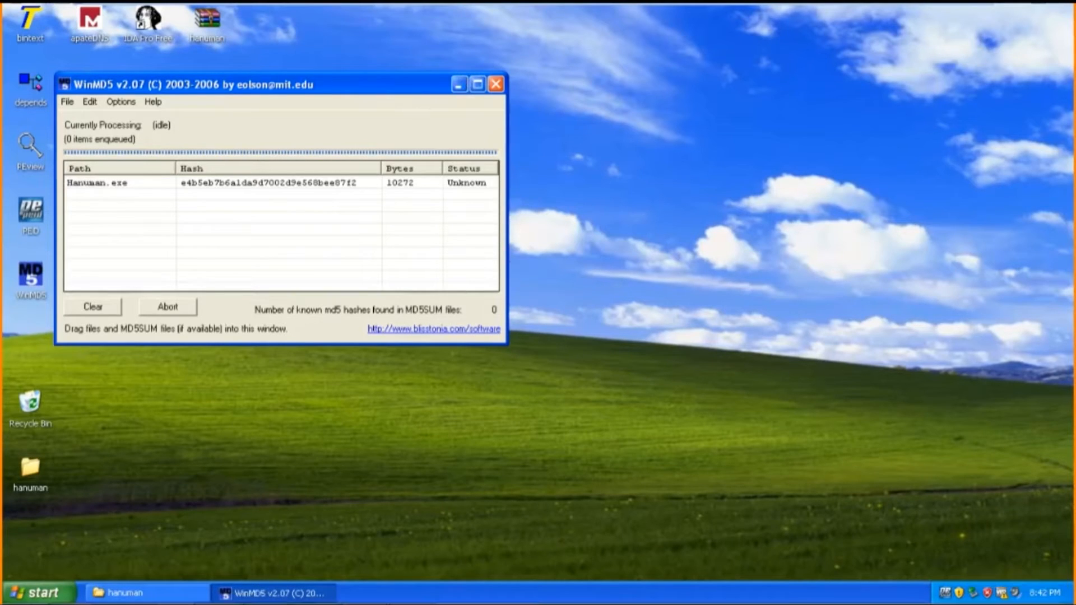
pyautogui.moveTo(362, 23)
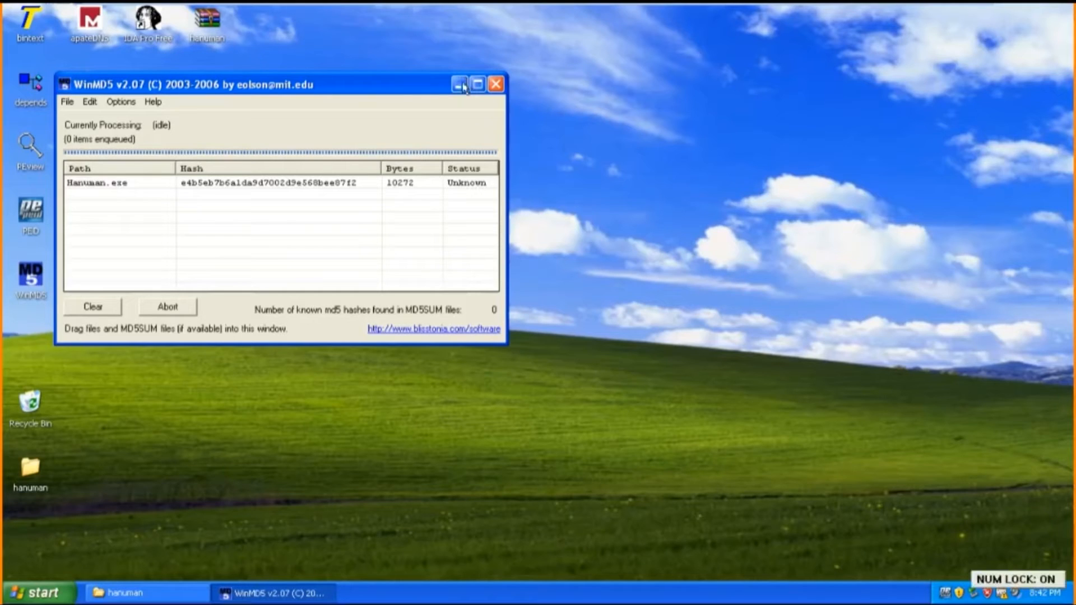
pyautogui.click(460, 84)
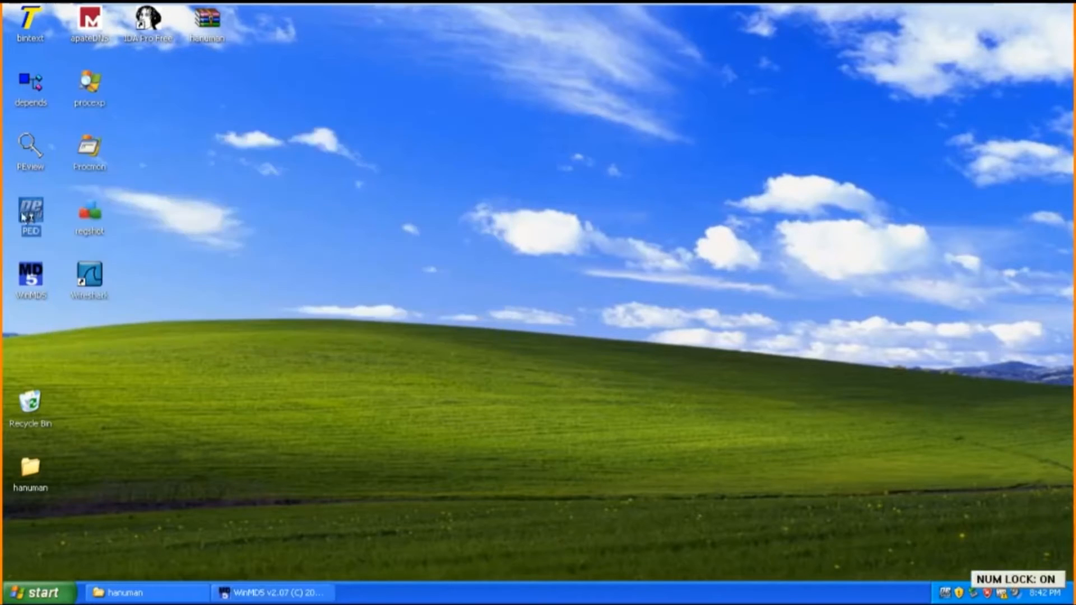
# Step: Launch PEiD and browse into the hanuman folder to load Hanuman.exe for scanning
pyautogui.doubleClick(30, 217)
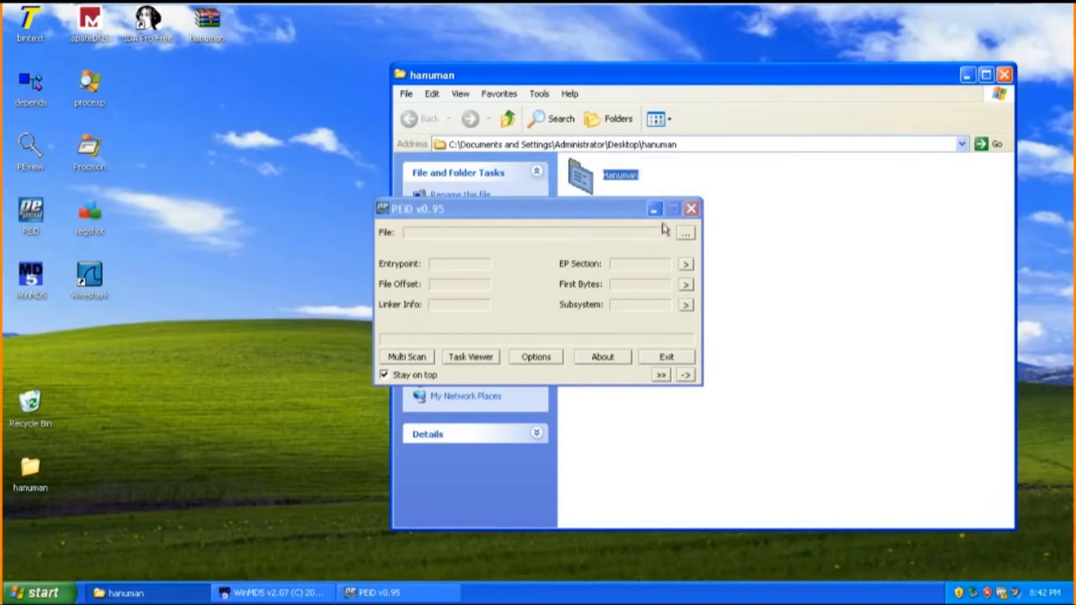
pyautogui.click(684, 232)
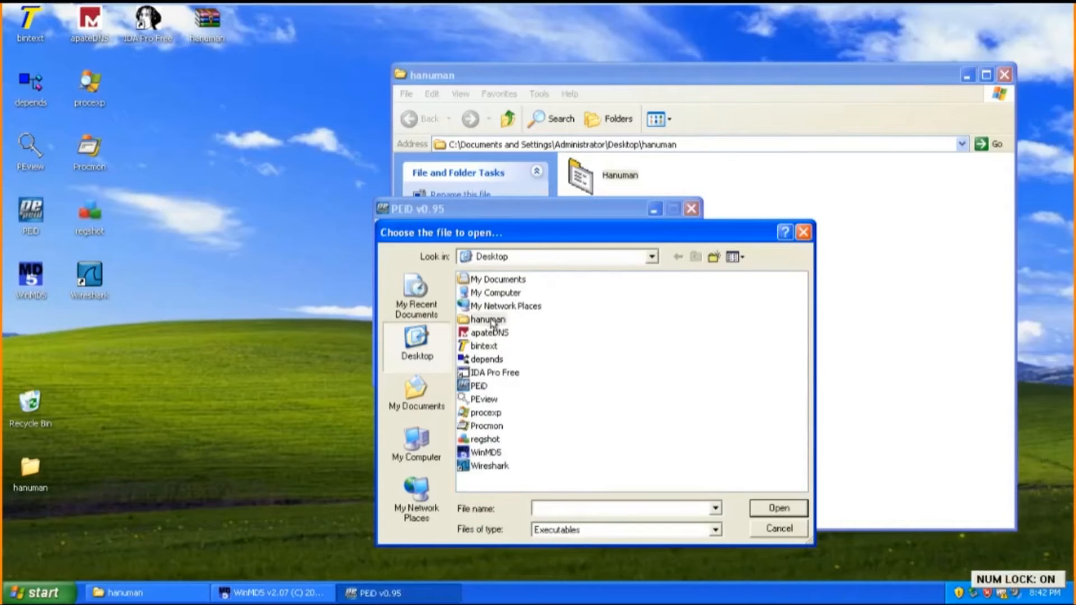
pyautogui.click(488, 320)
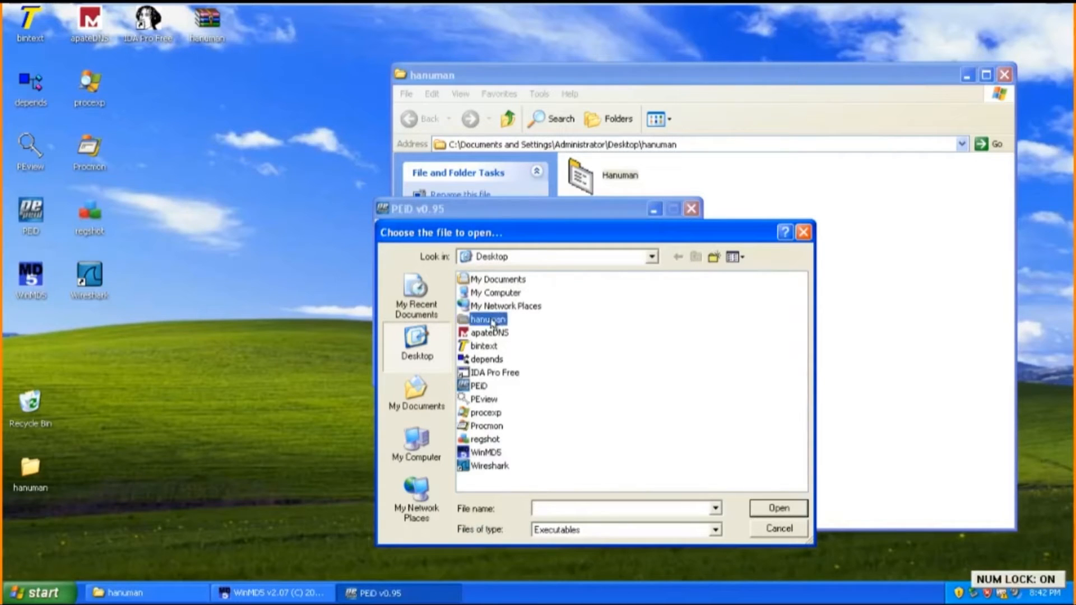
pyautogui.doubleClick(488, 320)
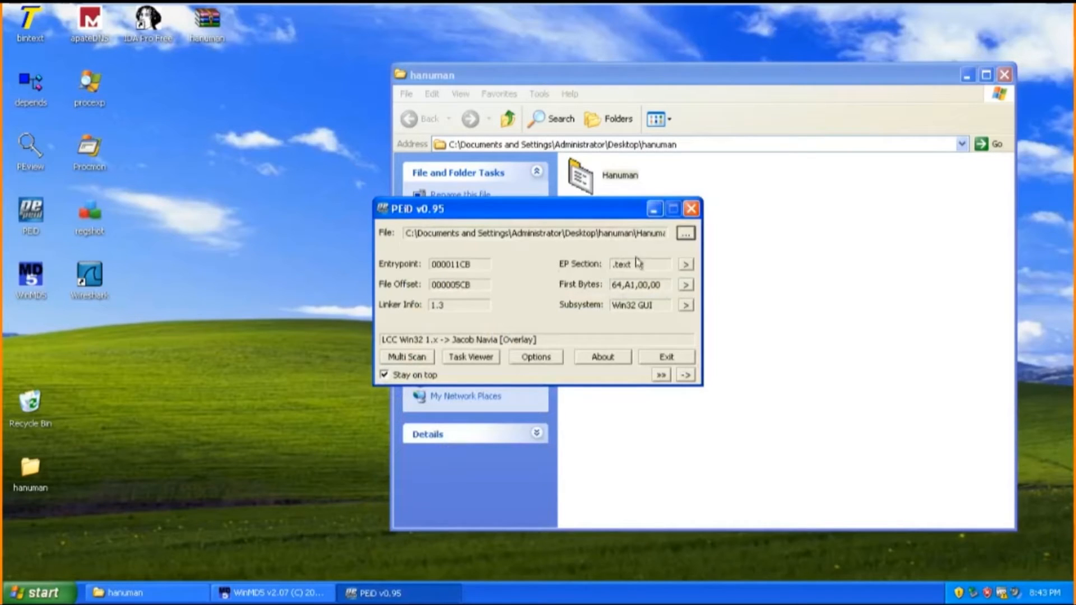
pyautogui.moveTo(443, 363)
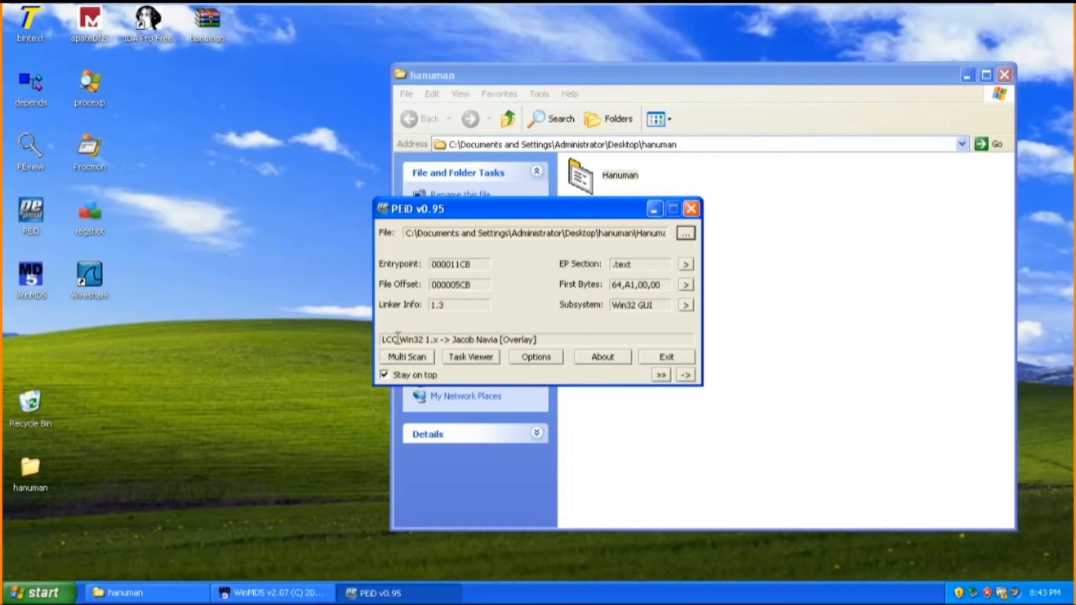
pyautogui.moveTo(644, 228)
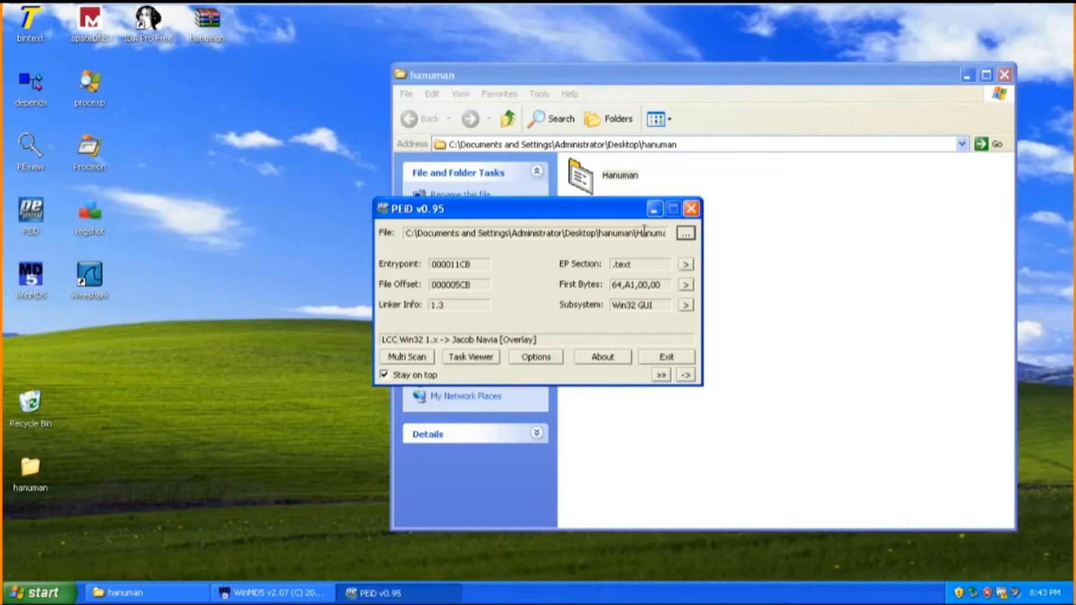
pyautogui.moveTo(714, 256)
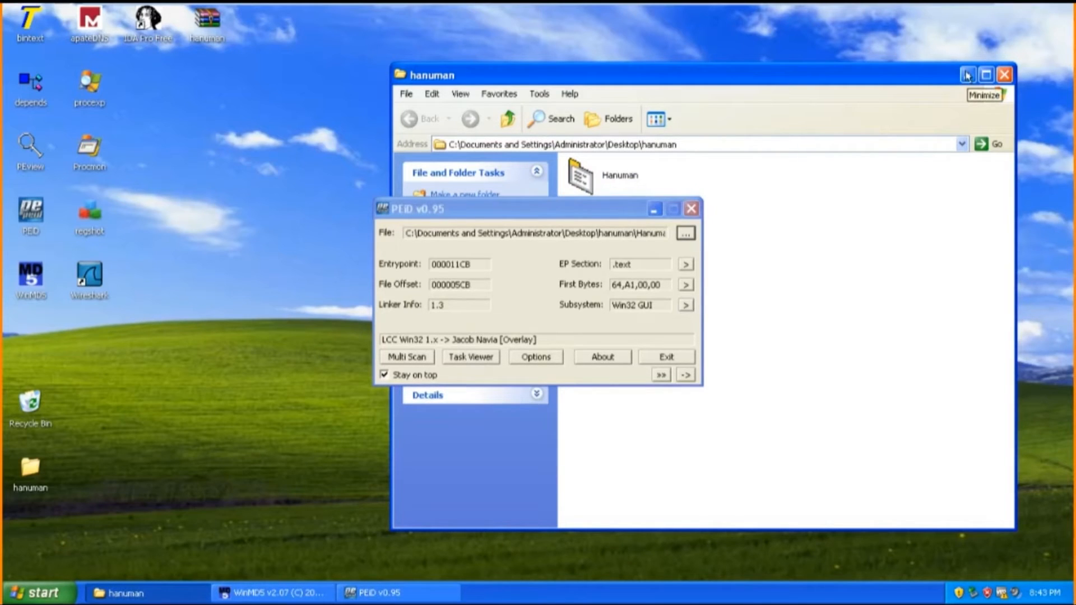
pyautogui.moveTo(658, 322)
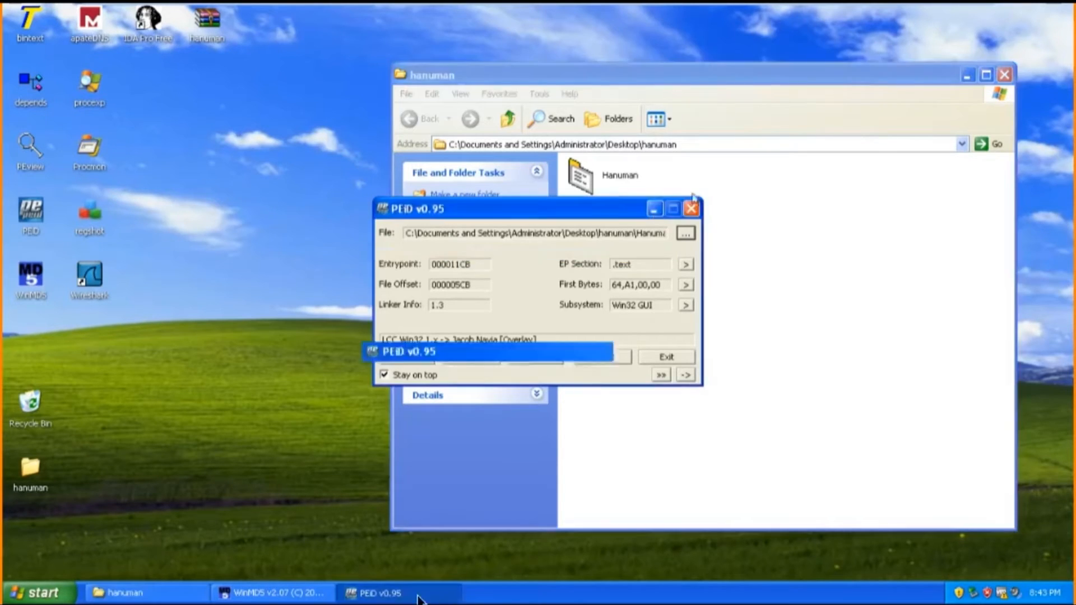
# Step: Minimize PEiD, load Hanuman.exe in PEview and show its IMAGE_FILE_HEADER with the 2002/10/23 timestamp
pyautogui.click(692, 208)
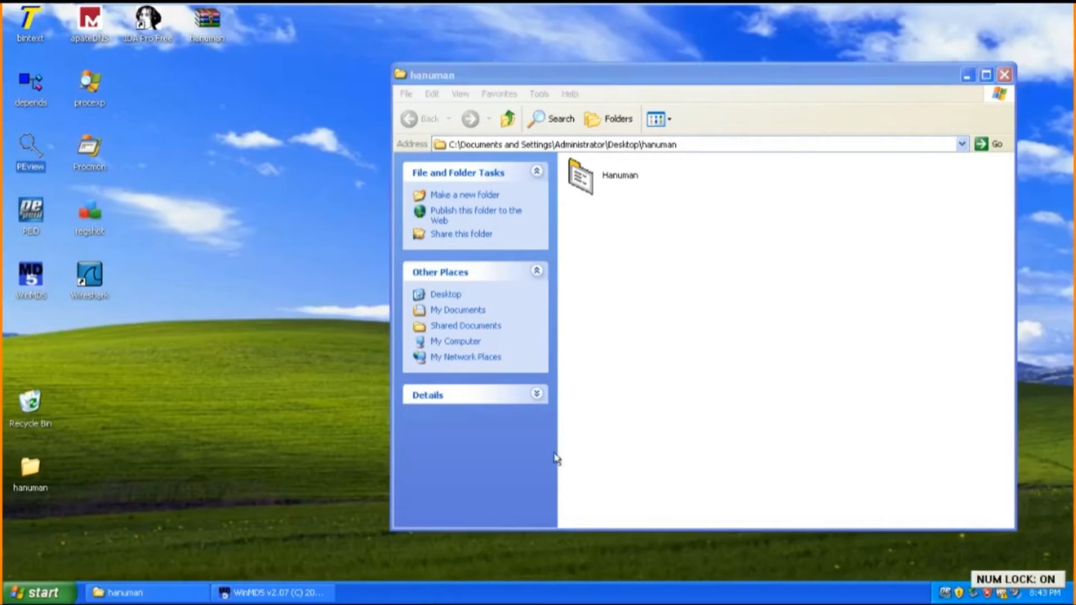
pyautogui.moveTo(540, 451)
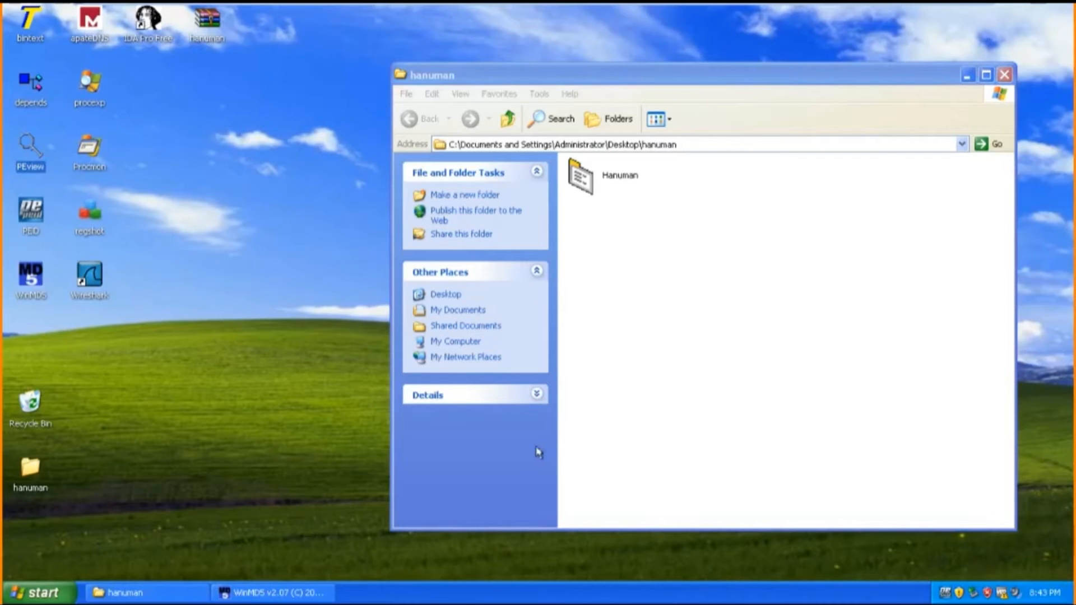
pyautogui.moveTo(173, 271)
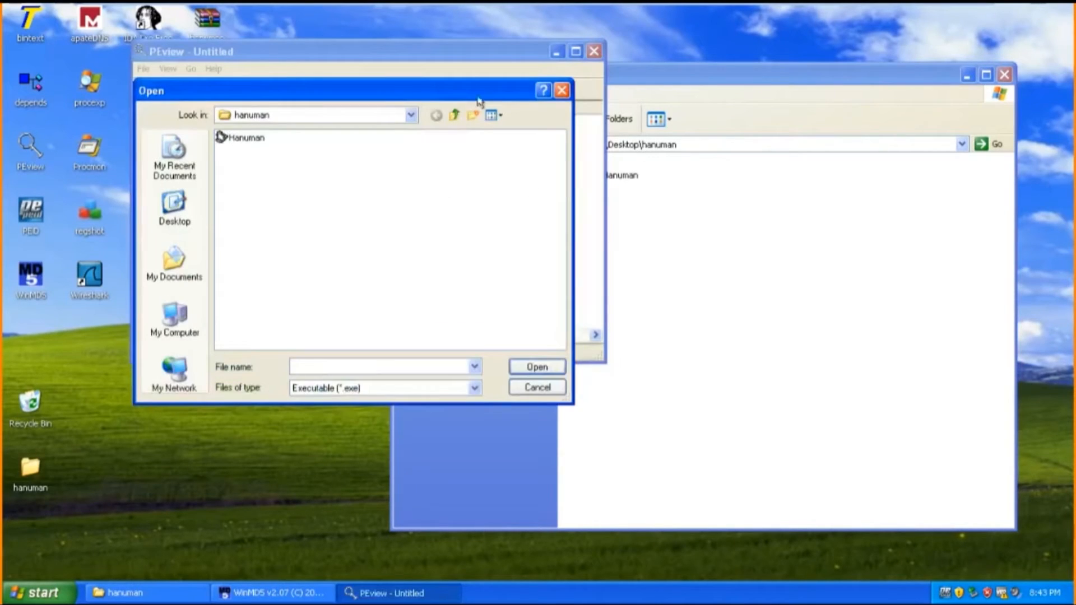
pyautogui.click(244, 137)
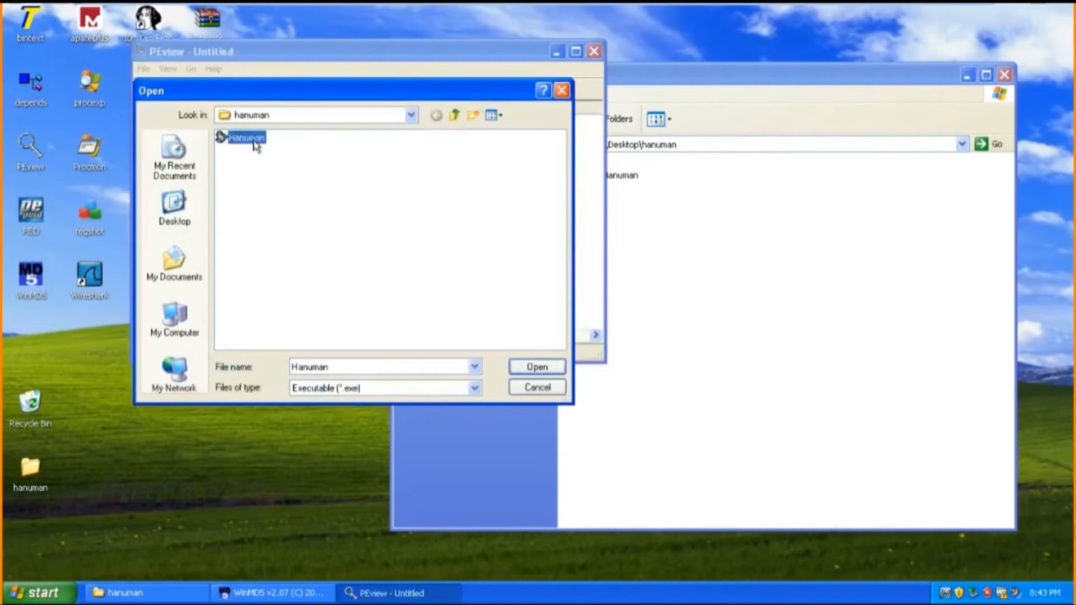
pyautogui.click(535, 367)
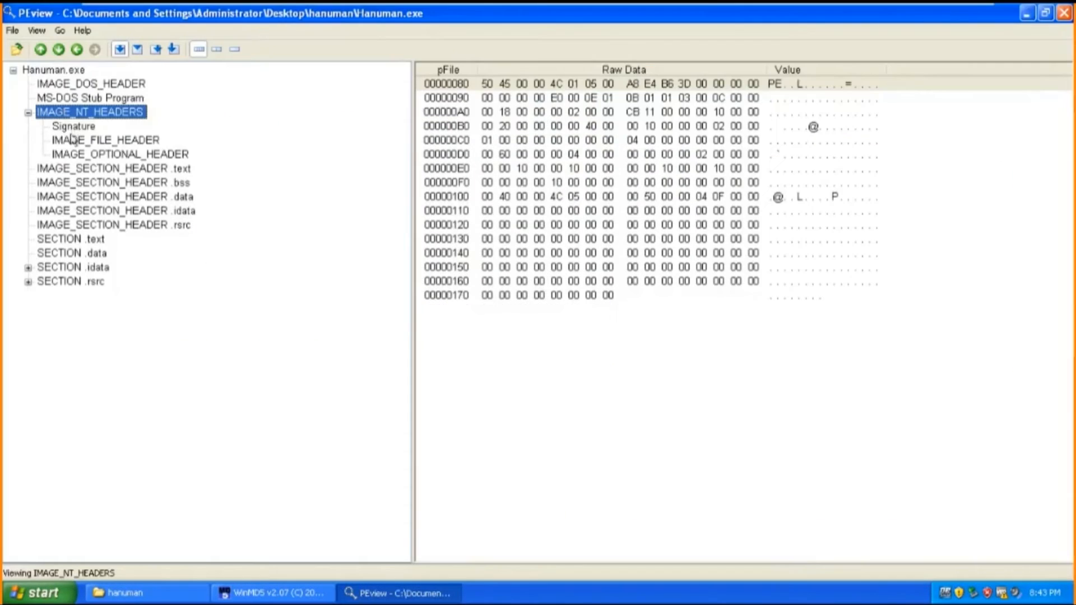
pyautogui.click(105, 139)
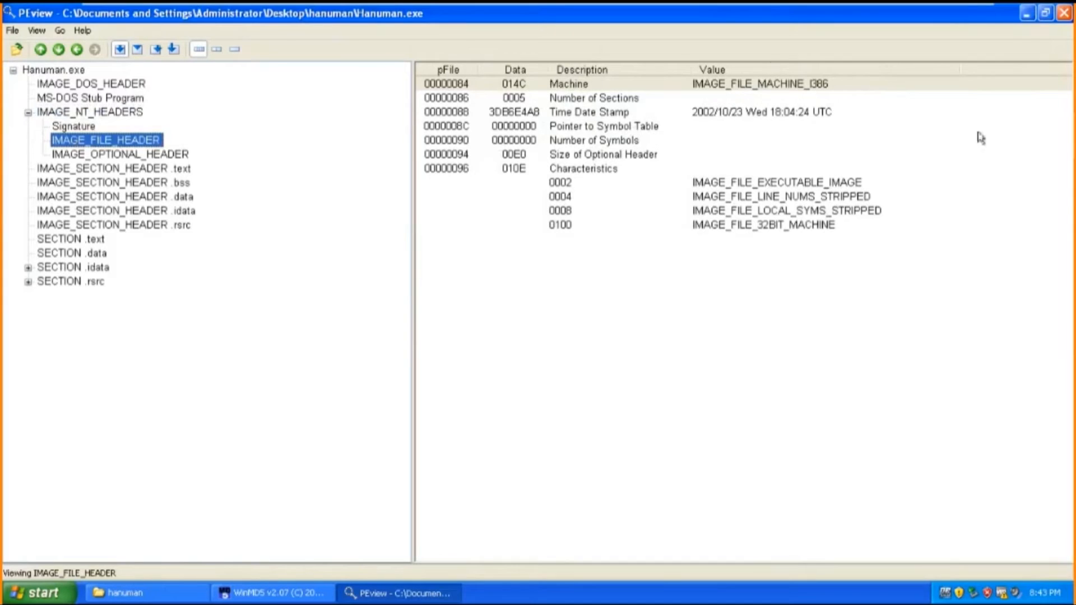
pyautogui.moveTo(834, 165)
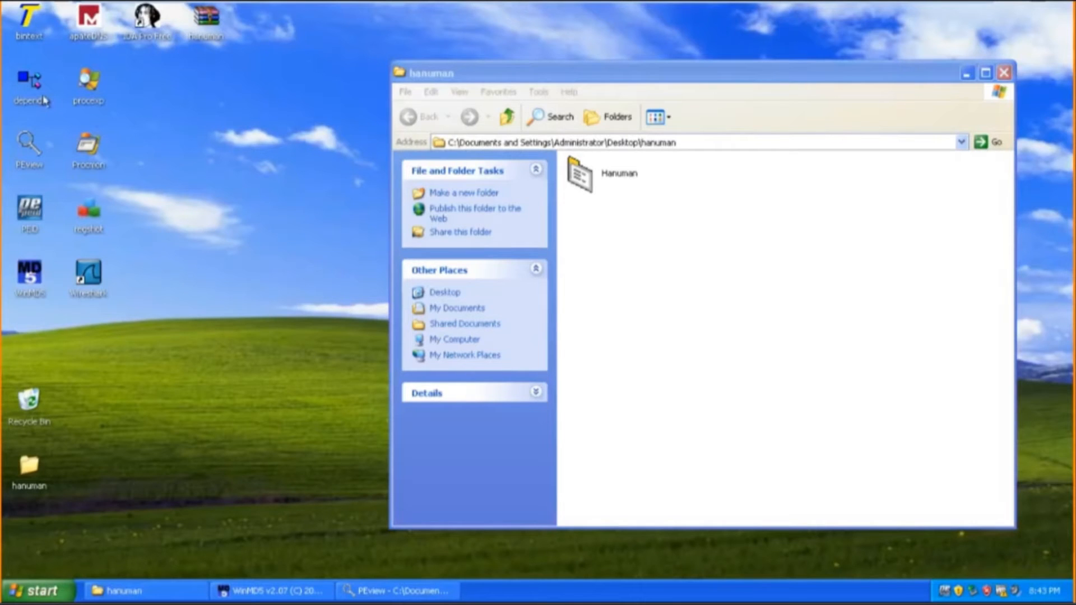
# Step: Load Hanuman.exe in Dependency Walker, expand its imported DLLs and select WSOCK32.DLL
pyautogui.doubleClick(29, 81)
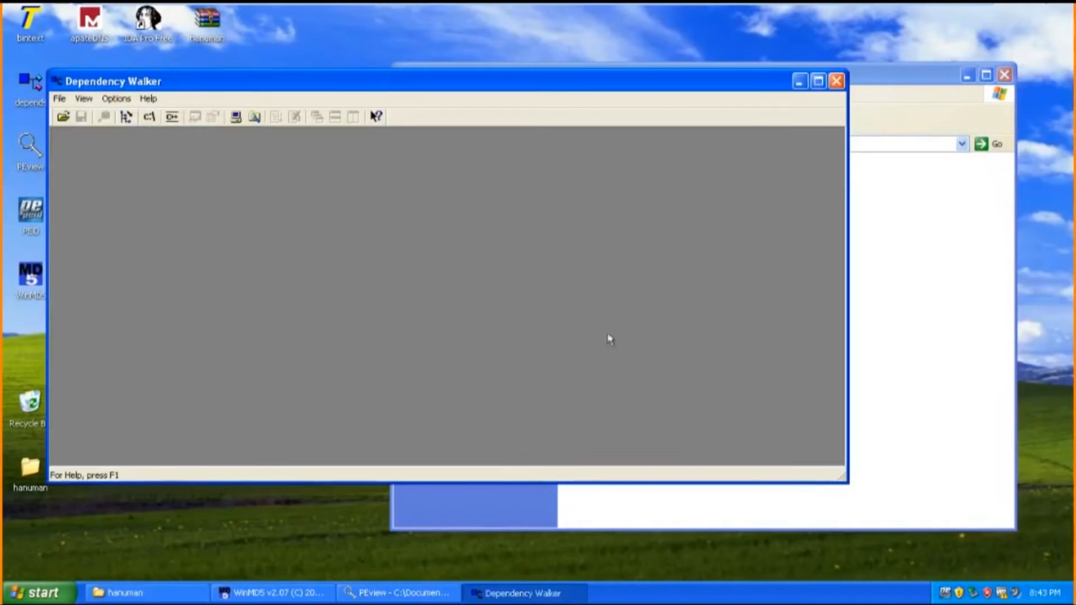
pyautogui.click(127, 592)
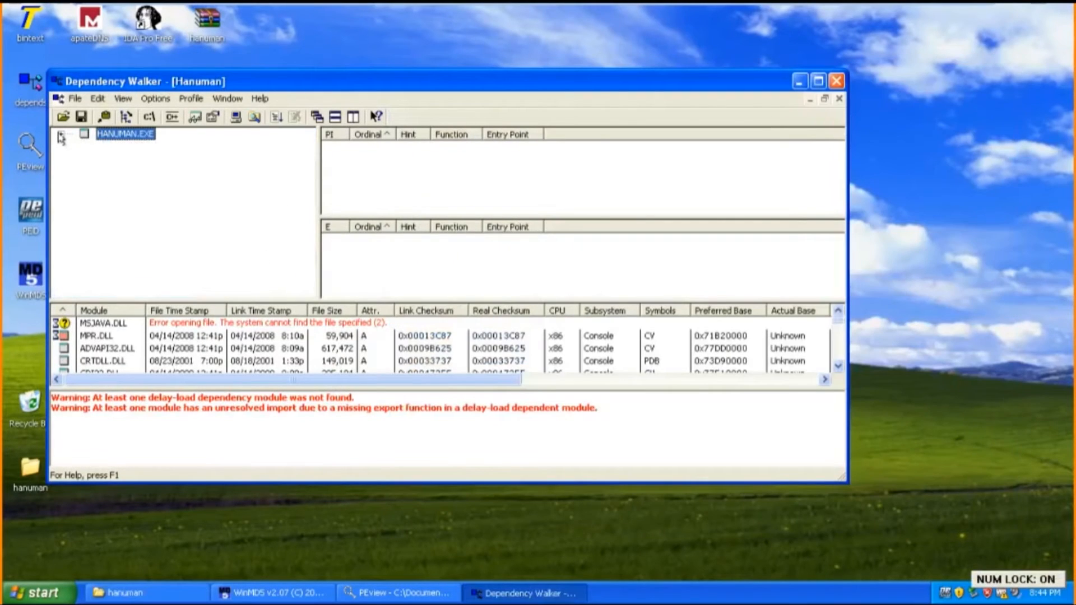
pyautogui.click(61, 134)
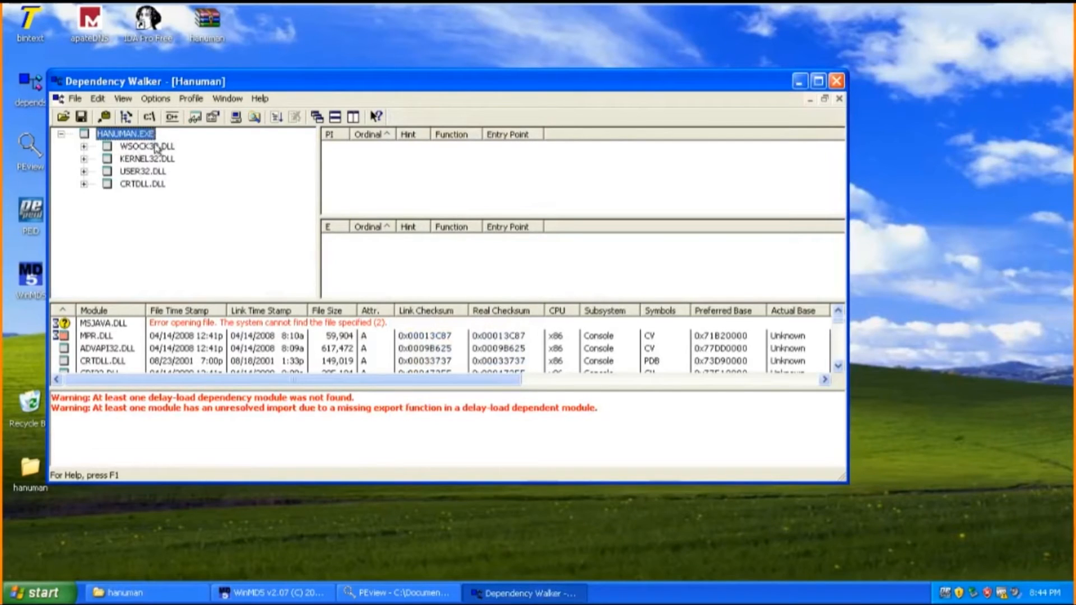
pyautogui.click(146, 145)
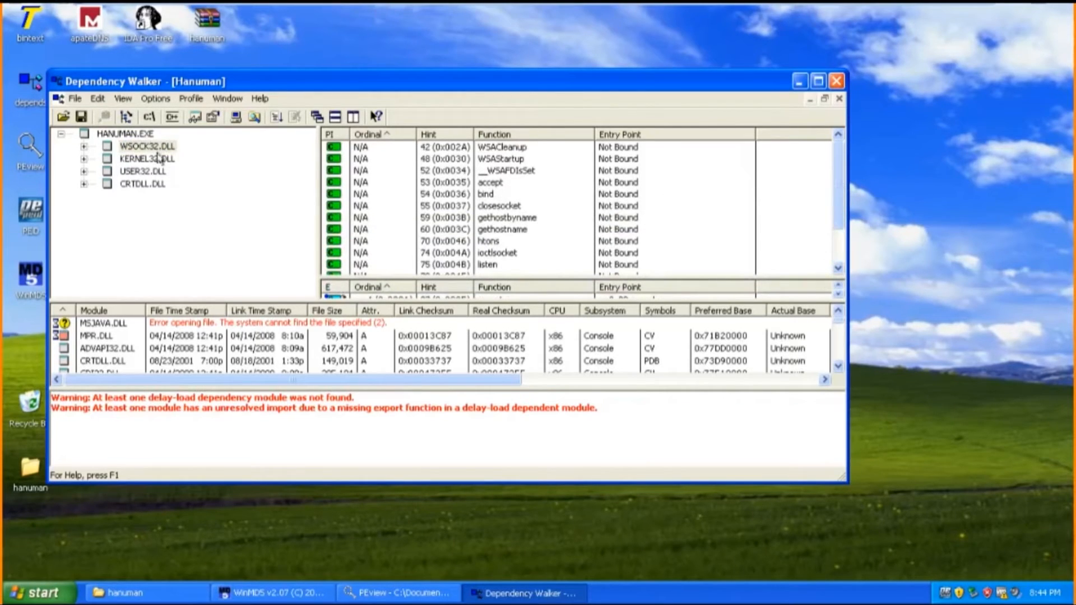
# Step: Review the CRTDLL.DLL and WSOCK32.DLL import lists, then show KERNEL32.DLL's imported functions
pyautogui.click(142, 183)
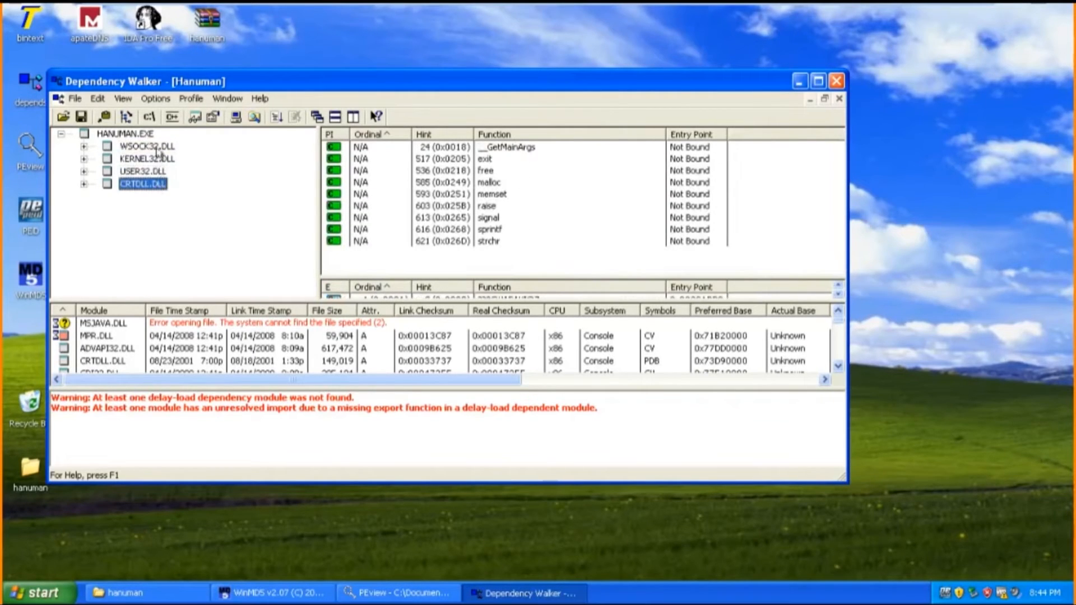
pyautogui.click(147, 145)
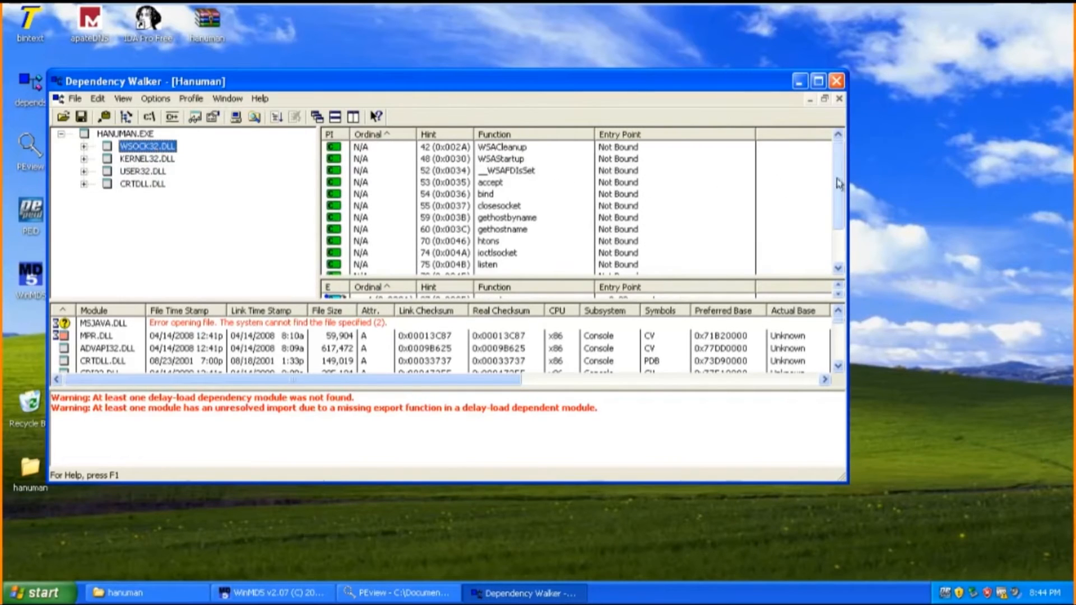
pyautogui.scroll(-3)
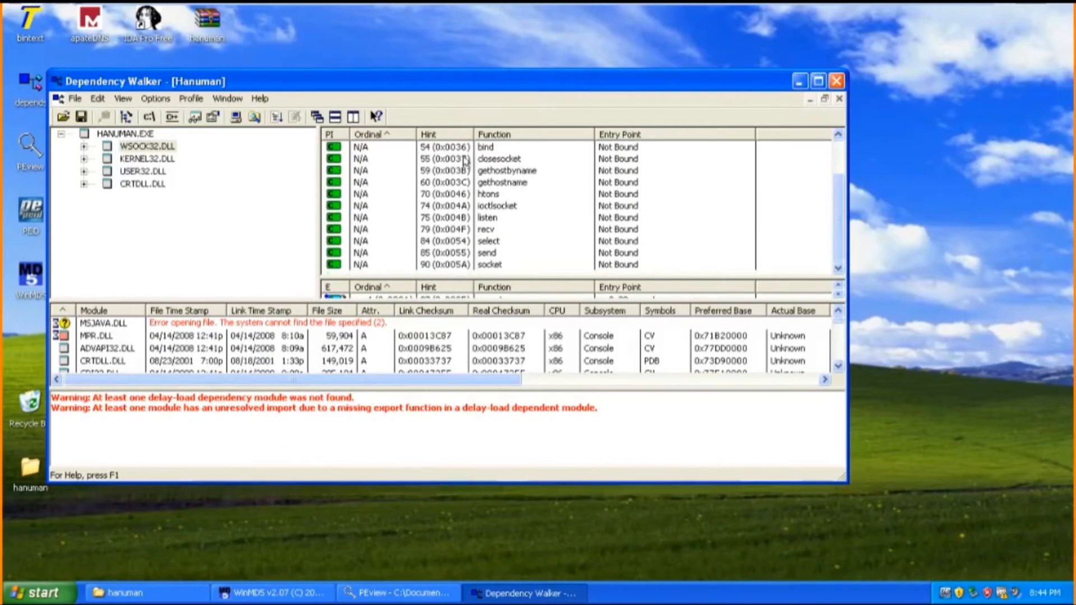
pyautogui.click(146, 158)
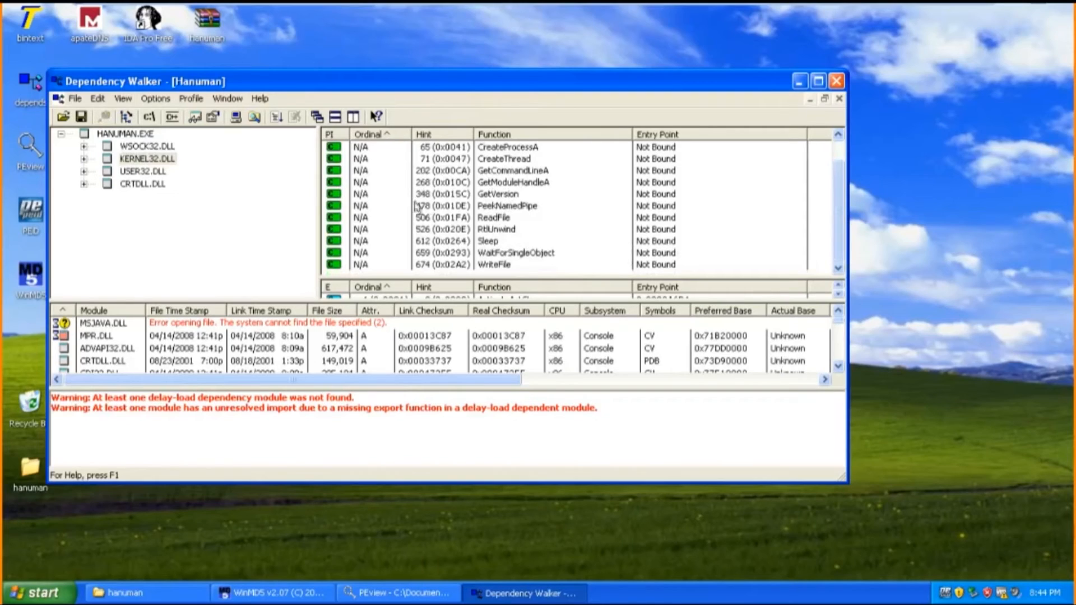
pyautogui.moveTo(439, 278)
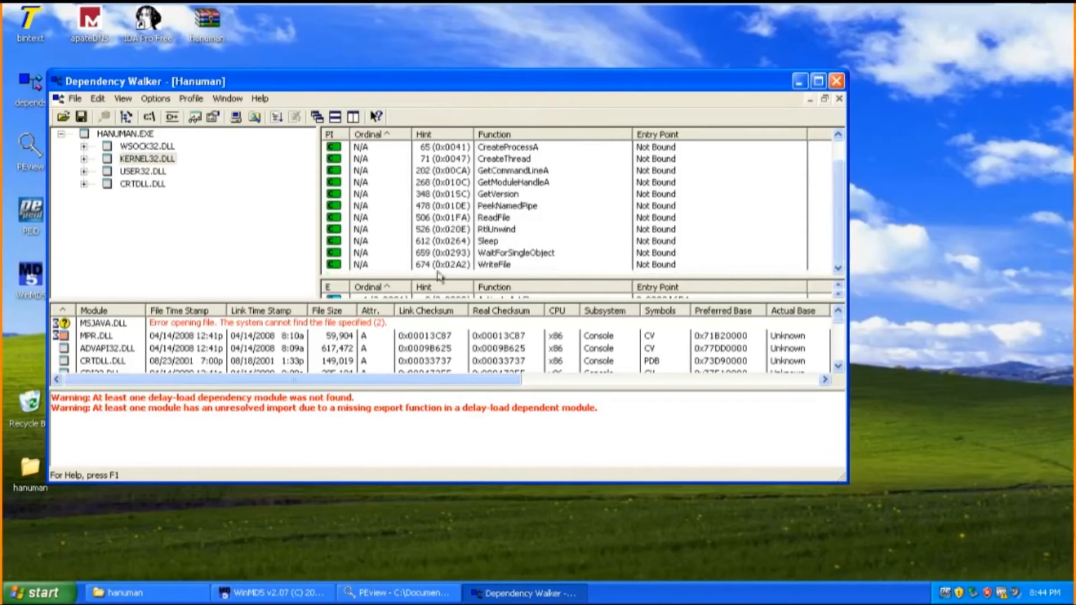
pyautogui.moveTo(508, 204)
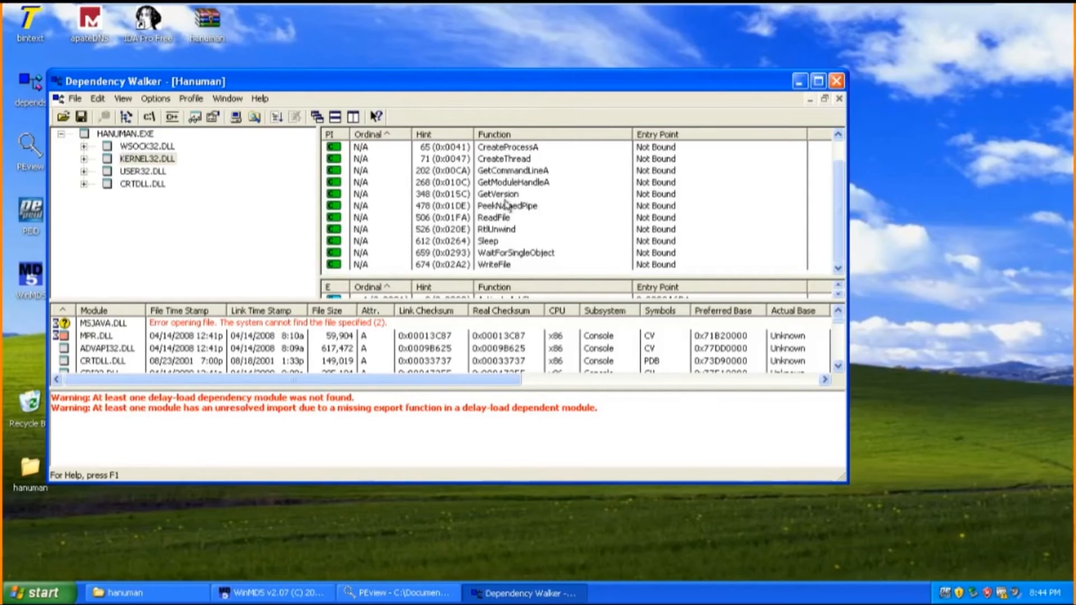
pyautogui.moveTo(494, 240)
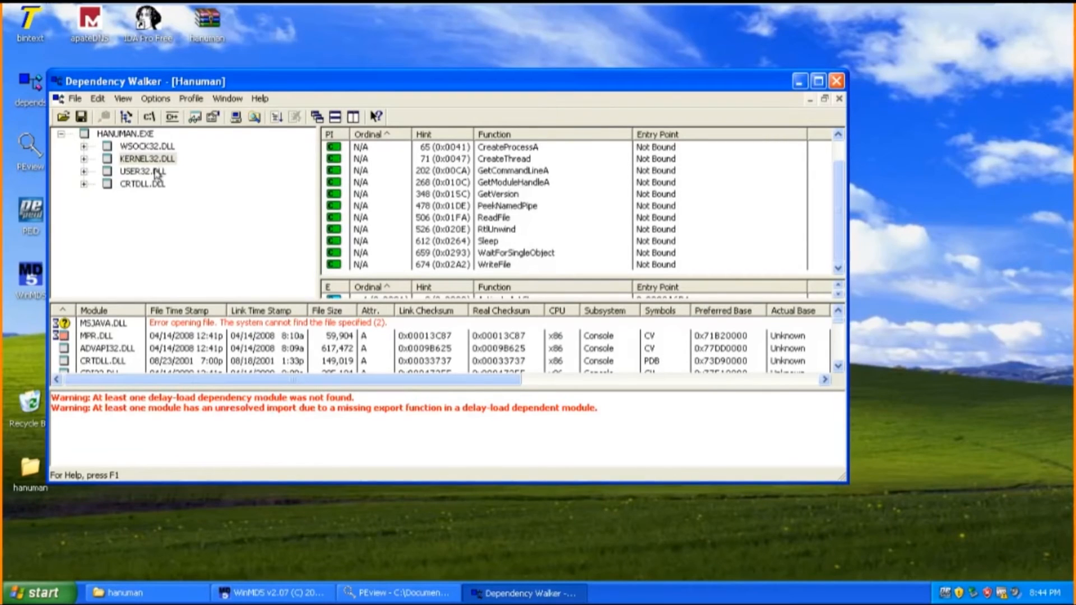
# Step: Show USER32.DLL's imports (RegisterClassA, MessageBoxA), then CRTDLL.DLL's (malloc, signal, sprintf)
pyautogui.click(143, 170)
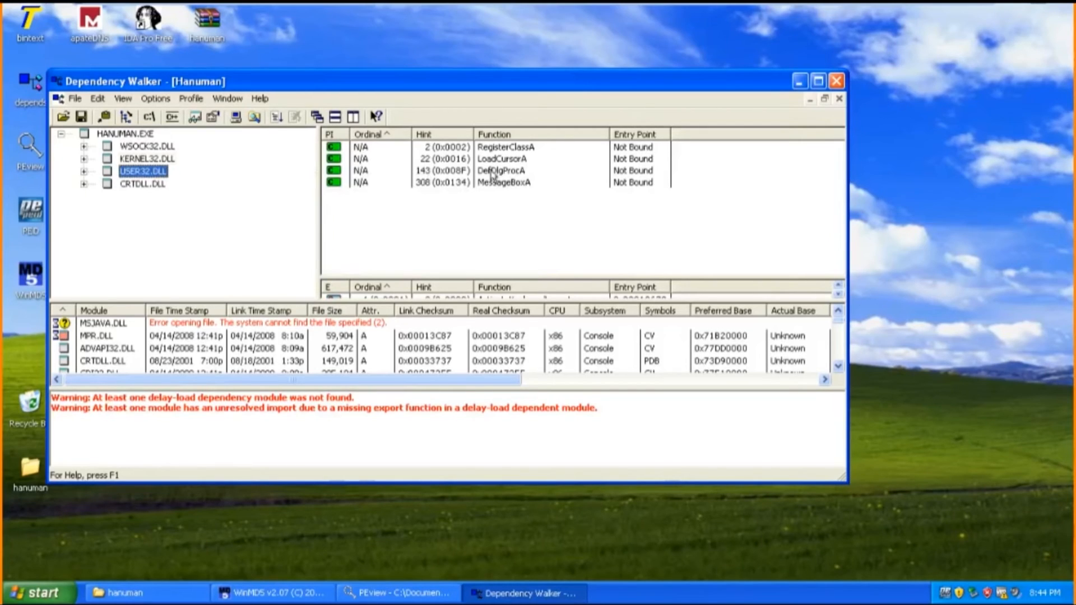
pyautogui.moveTo(501, 195)
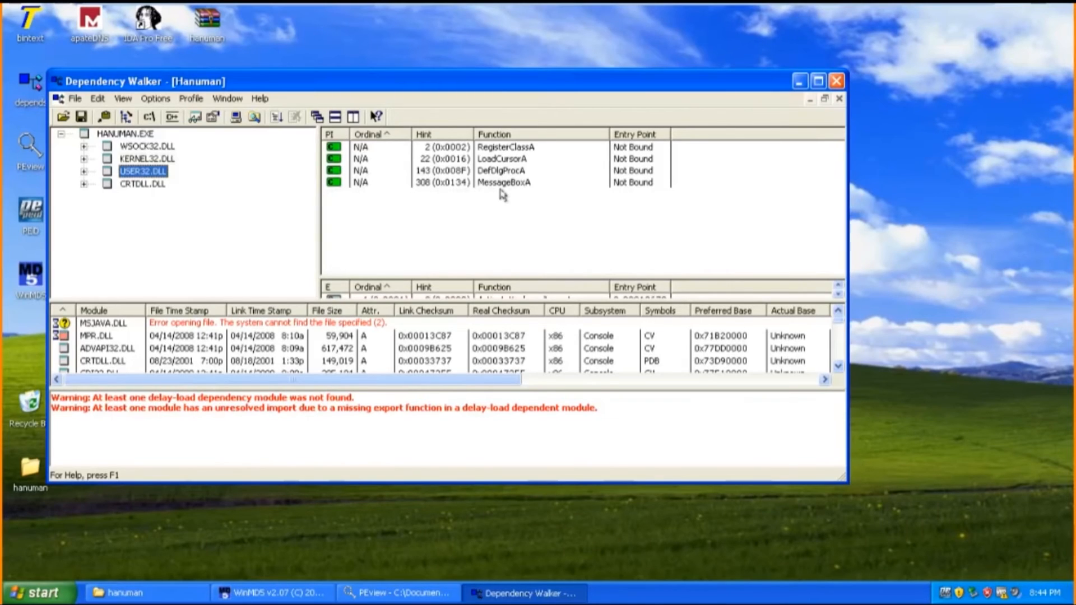
pyautogui.click(142, 183)
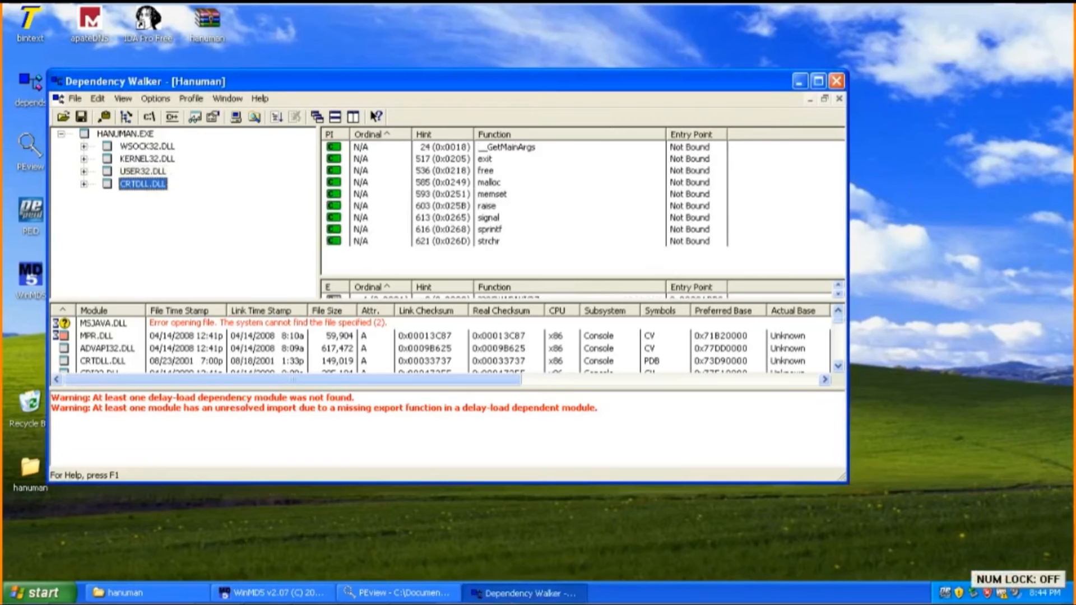
pyautogui.moveTo(784, 391)
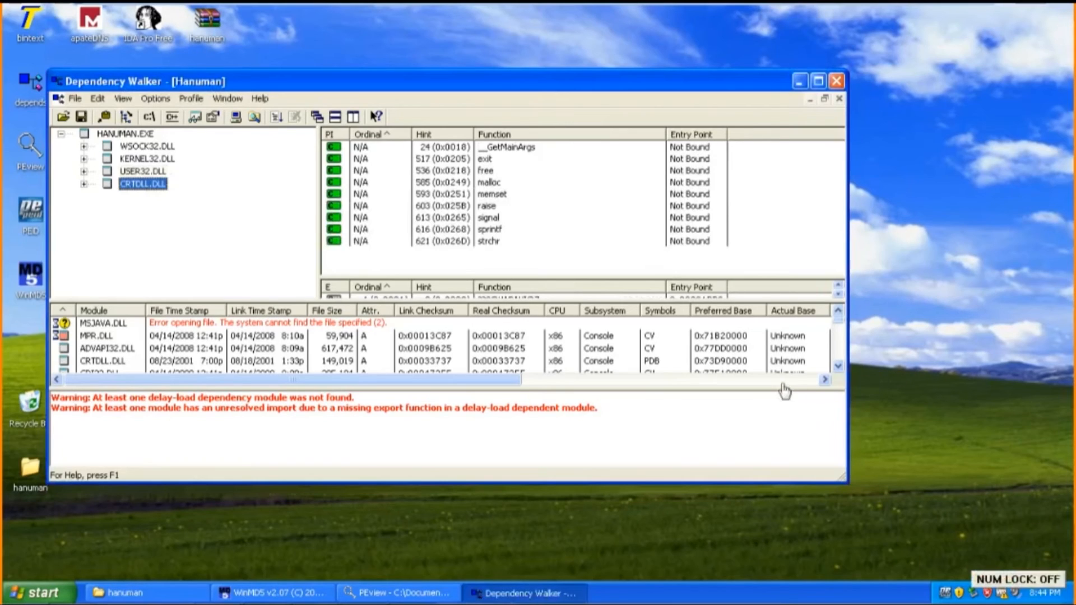
pyautogui.moveTo(517, 77)
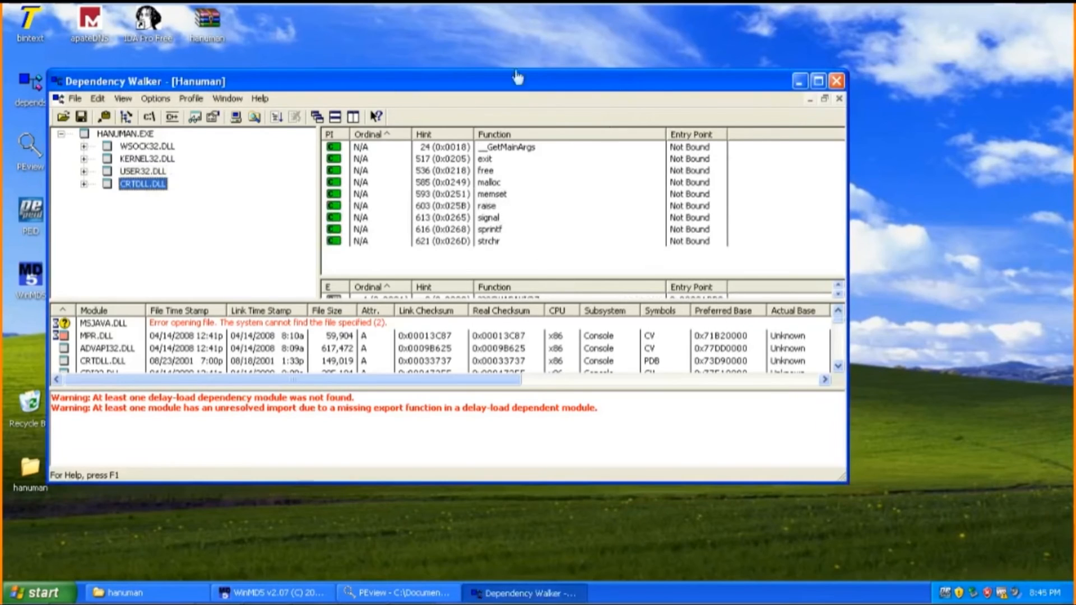
pyautogui.moveTo(708, 115)
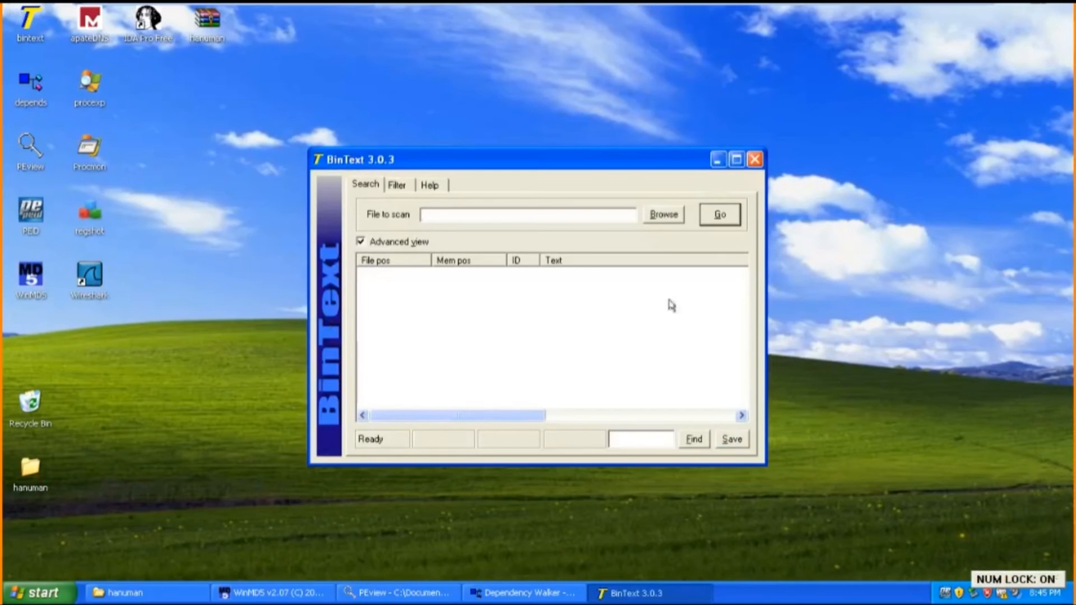
# Step: Use Browse in BinText to pick Hanuman.exe from the hanuman folder
pyautogui.click(662, 214)
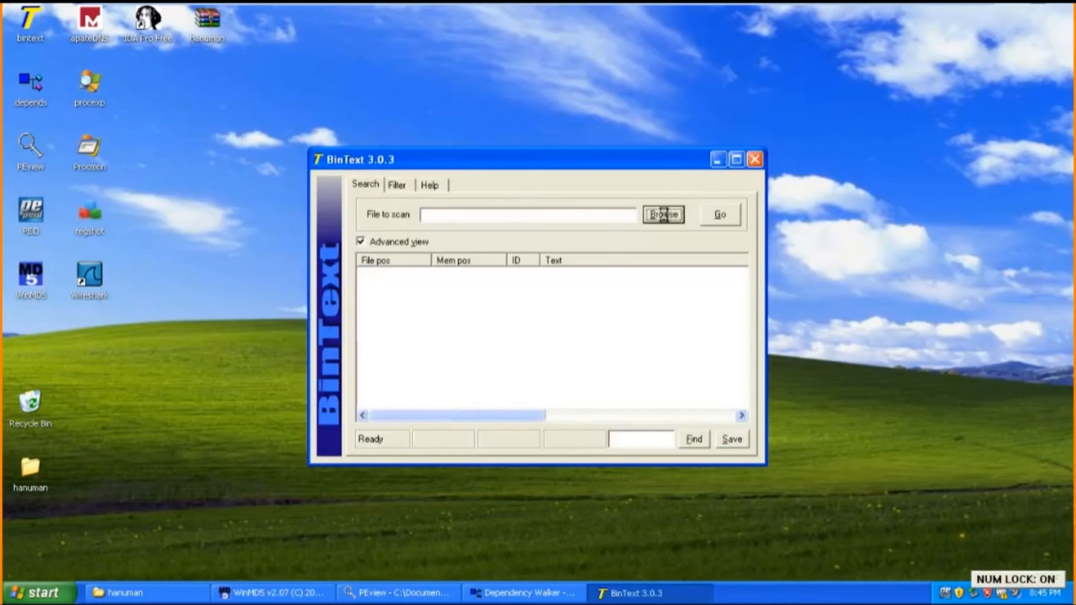
pyautogui.click(662, 214)
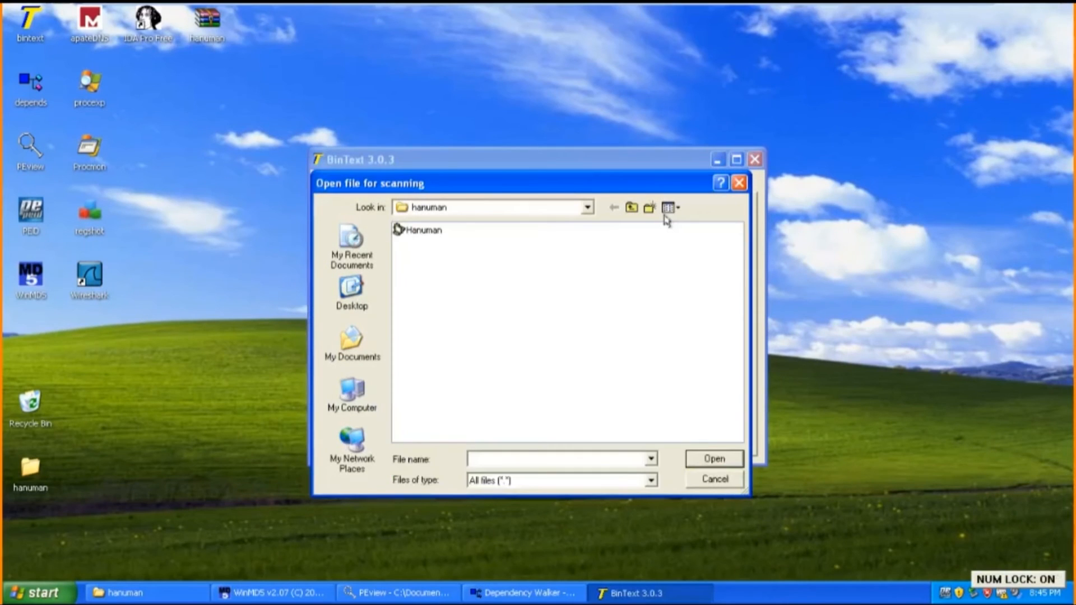
pyautogui.moveTo(785, 576)
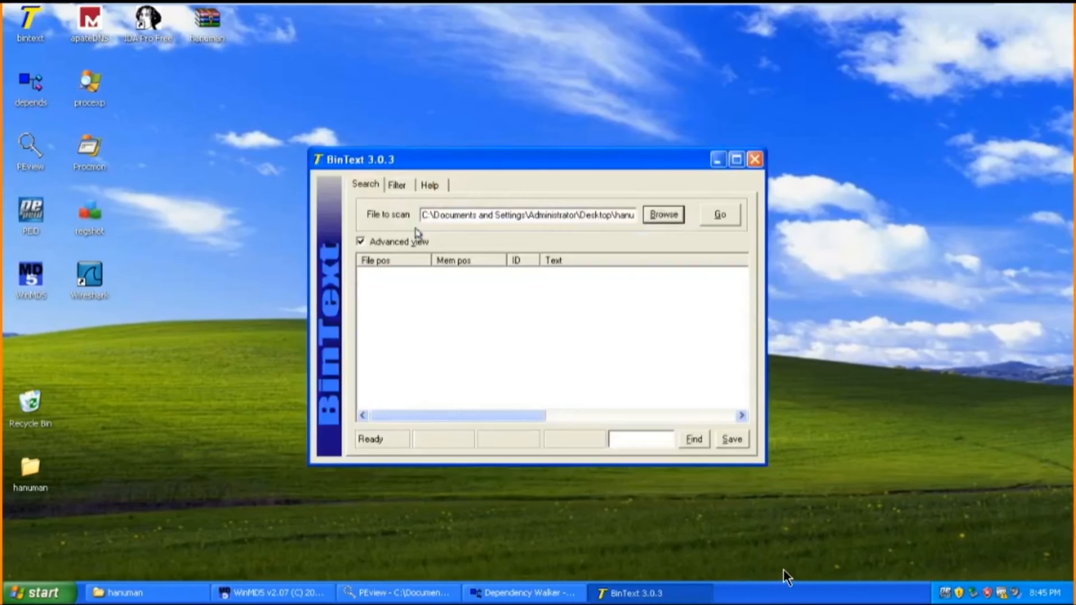
pyautogui.moveTo(720, 214)
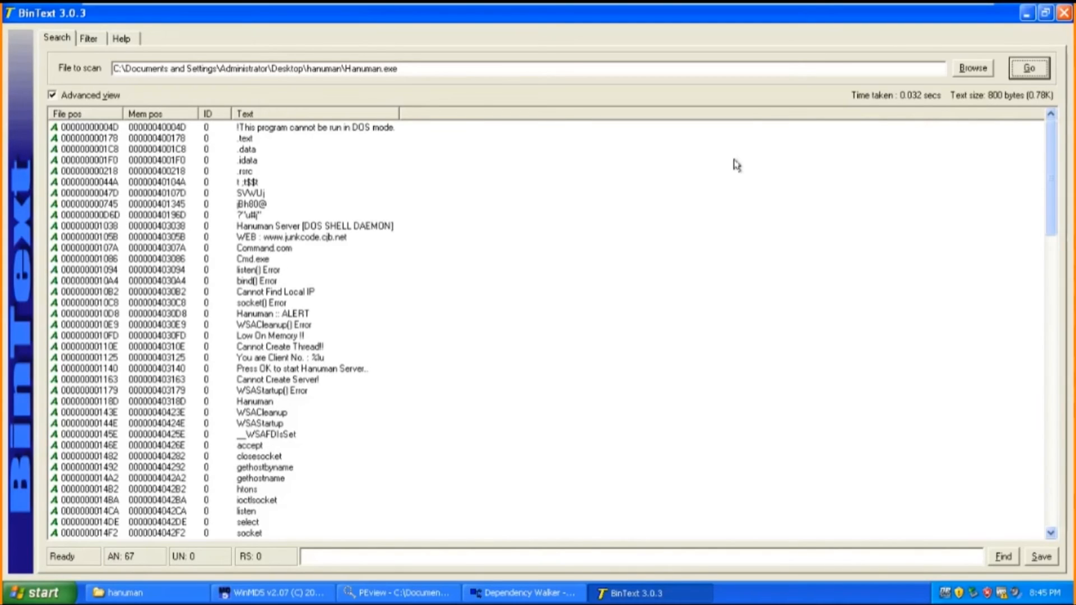
pyautogui.moveTo(561, 316)
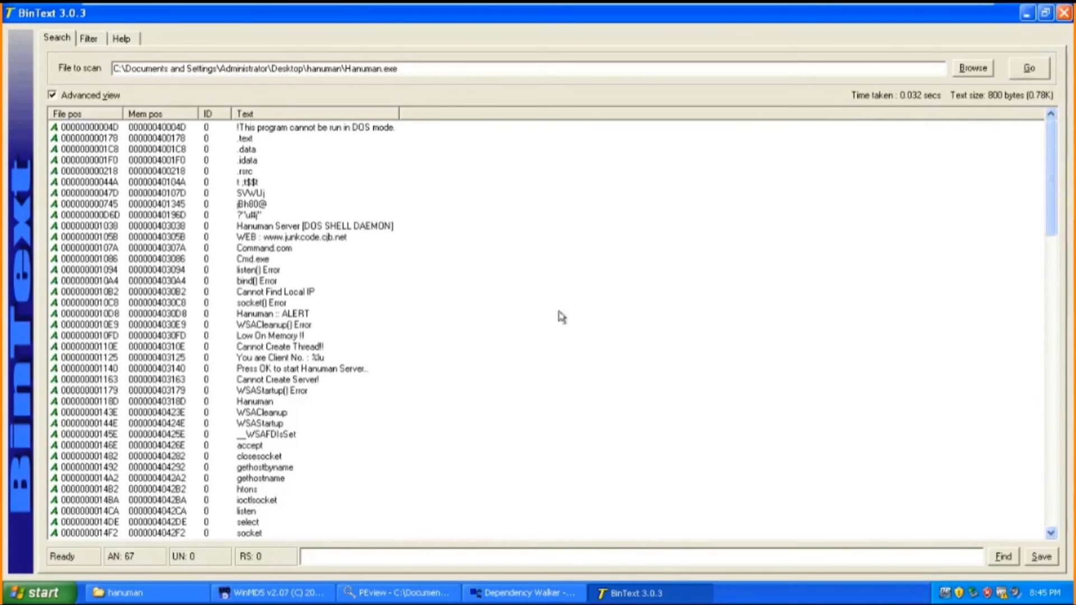
pyautogui.scroll(-3)
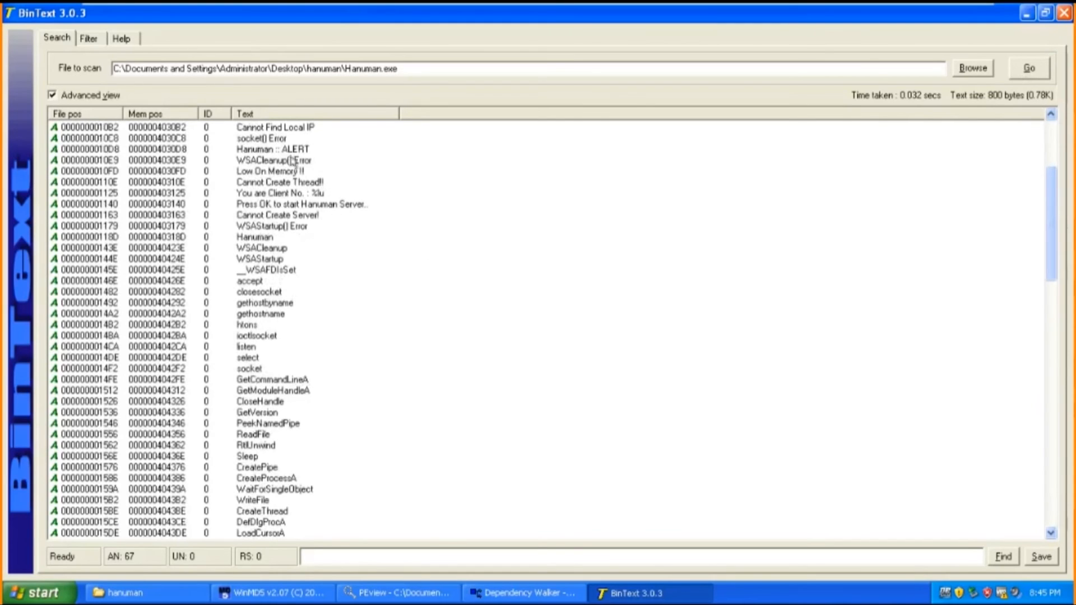
pyautogui.click(274, 149)
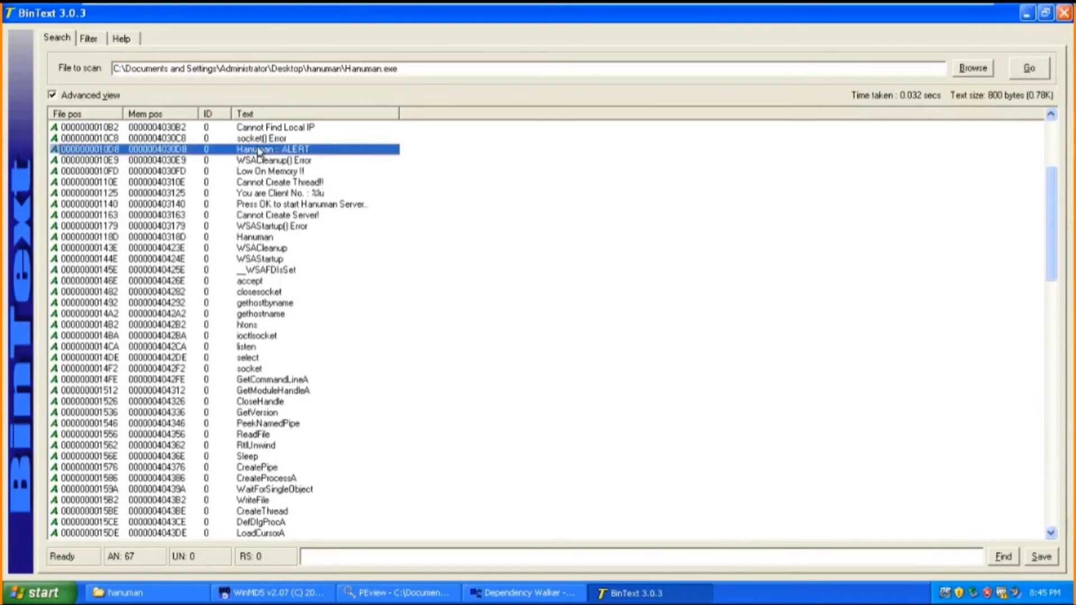
pyautogui.moveTo(644, 316)
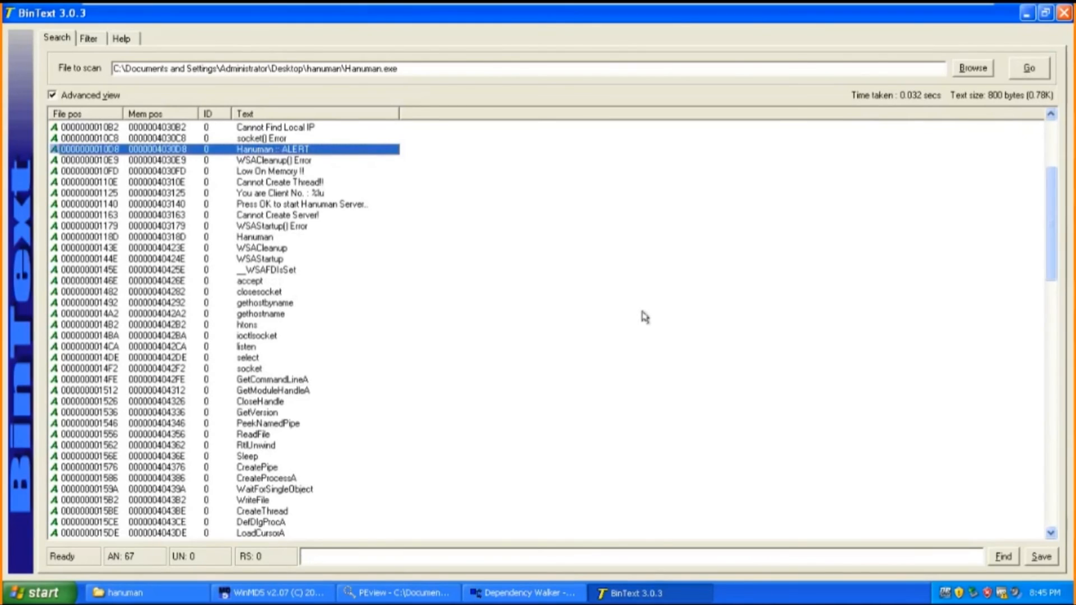
pyautogui.scroll(-3)
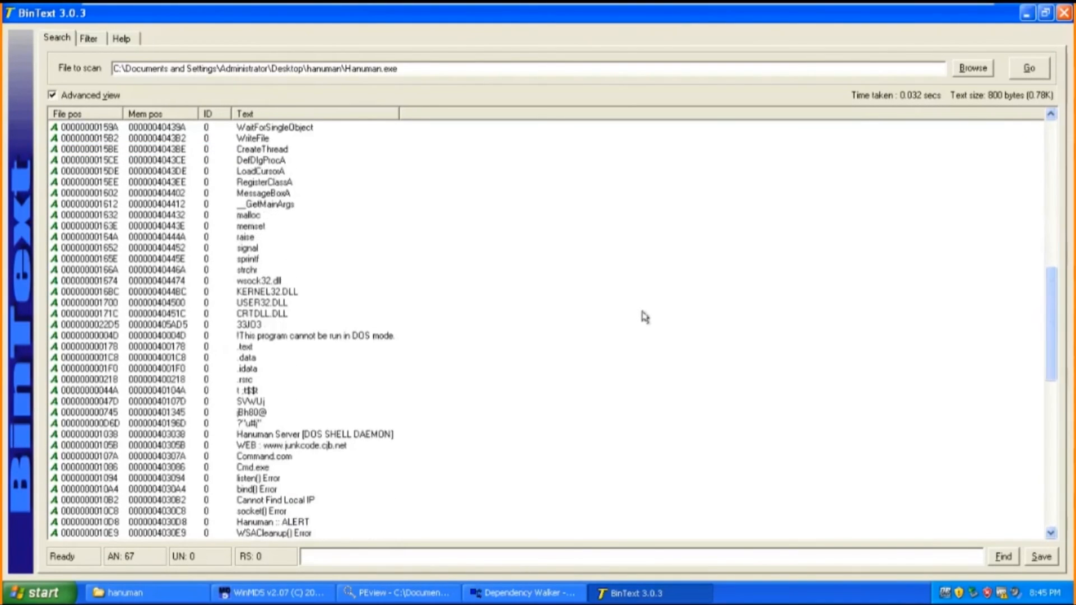
pyautogui.click(315, 435)
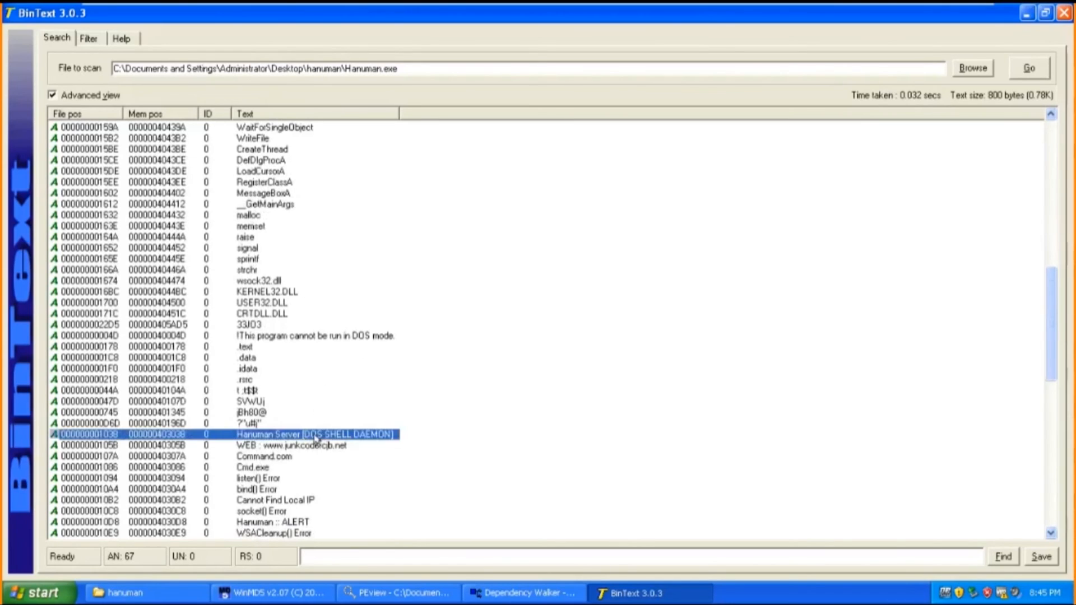
pyautogui.click(288, 445)
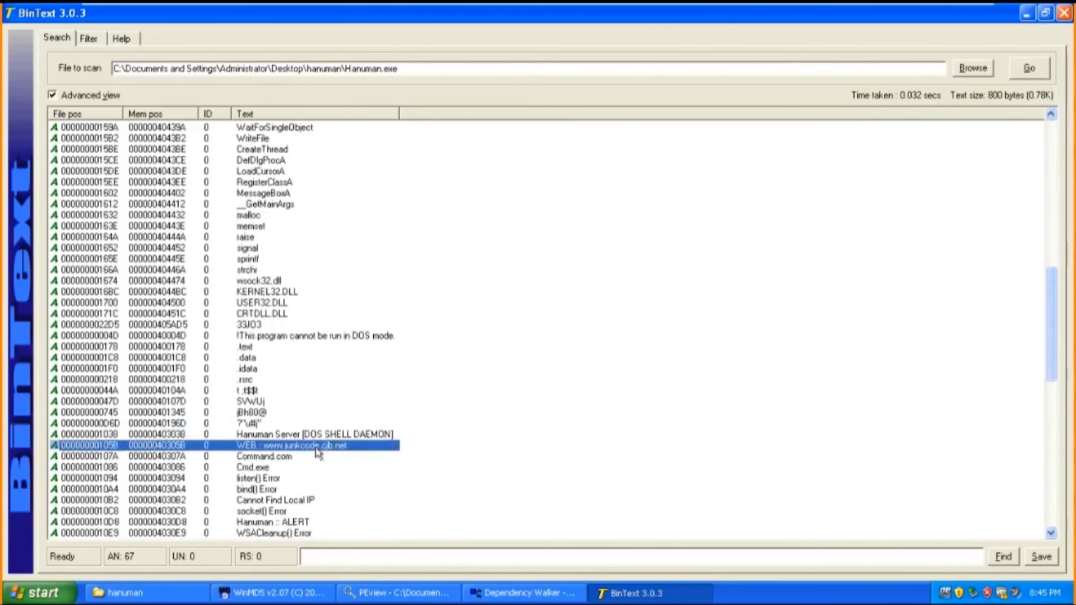
pyautogui.scroll(-3)
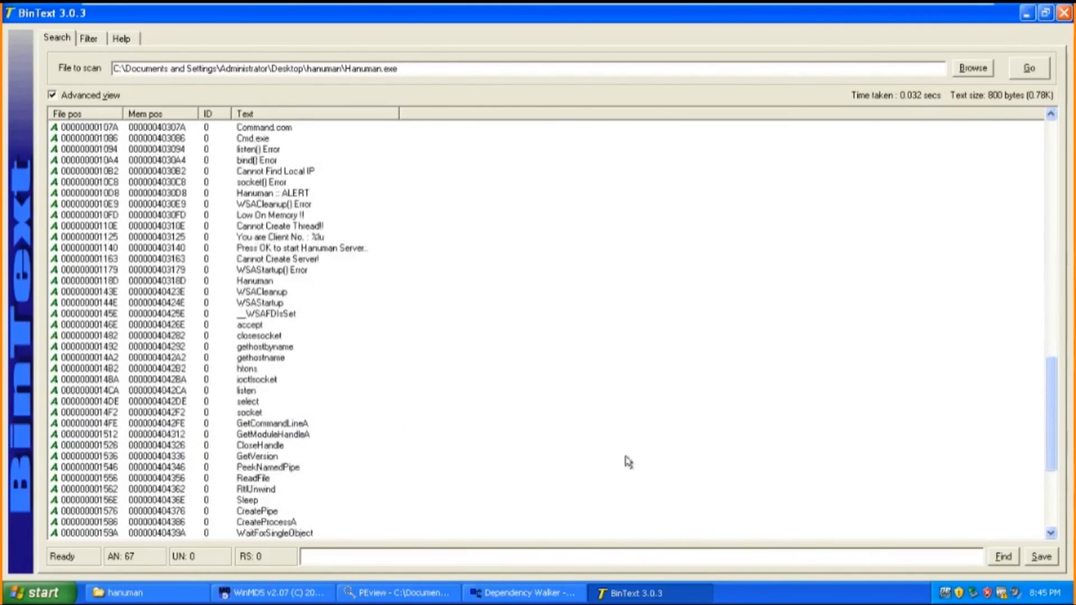
pyautogui.scroll(-3)
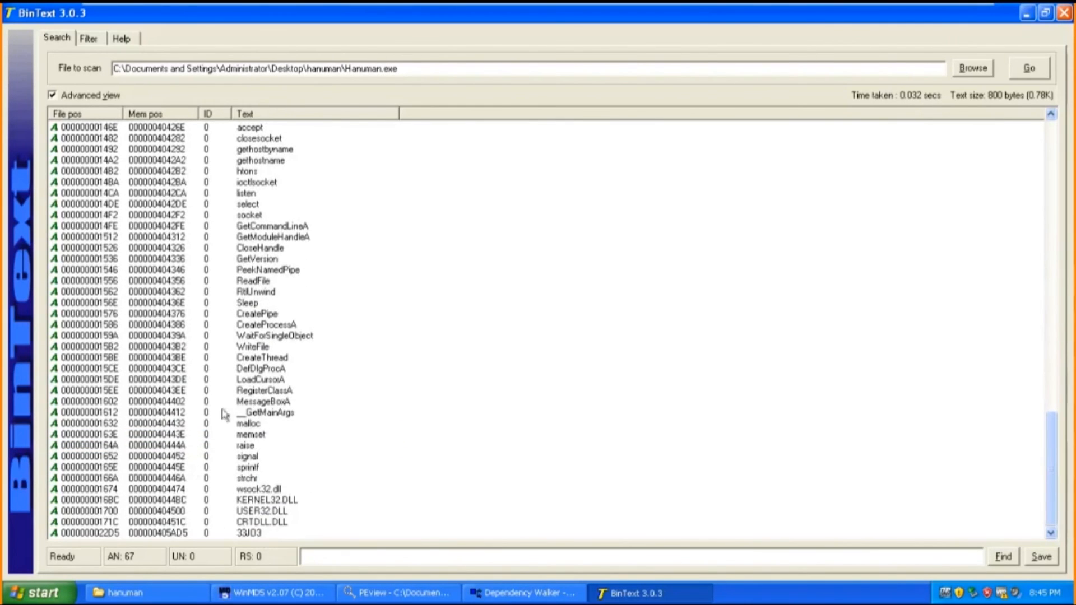
pyautogui.moveTo(730, 191)
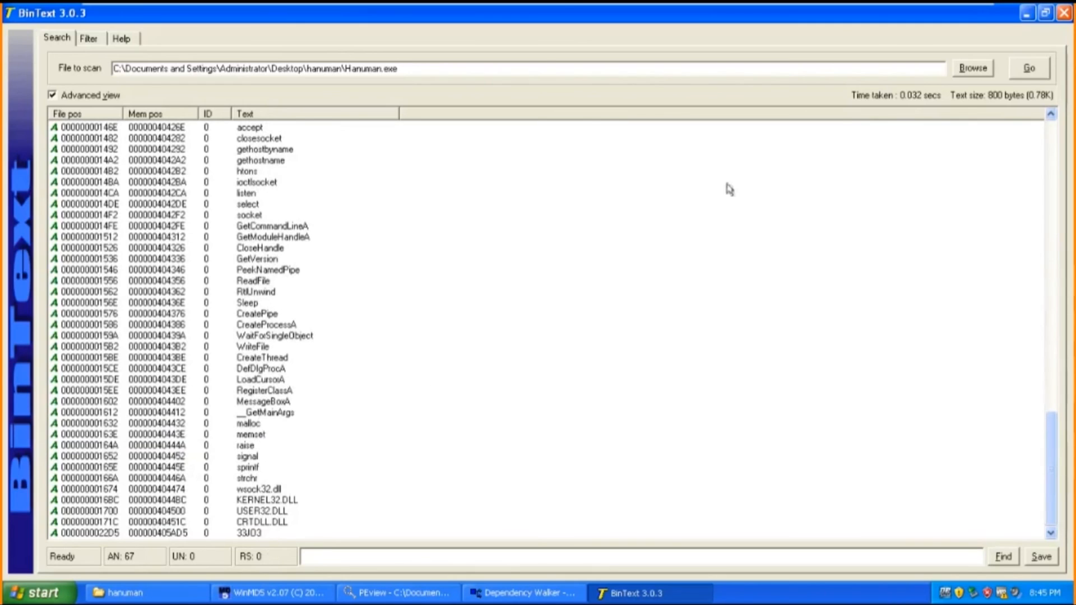